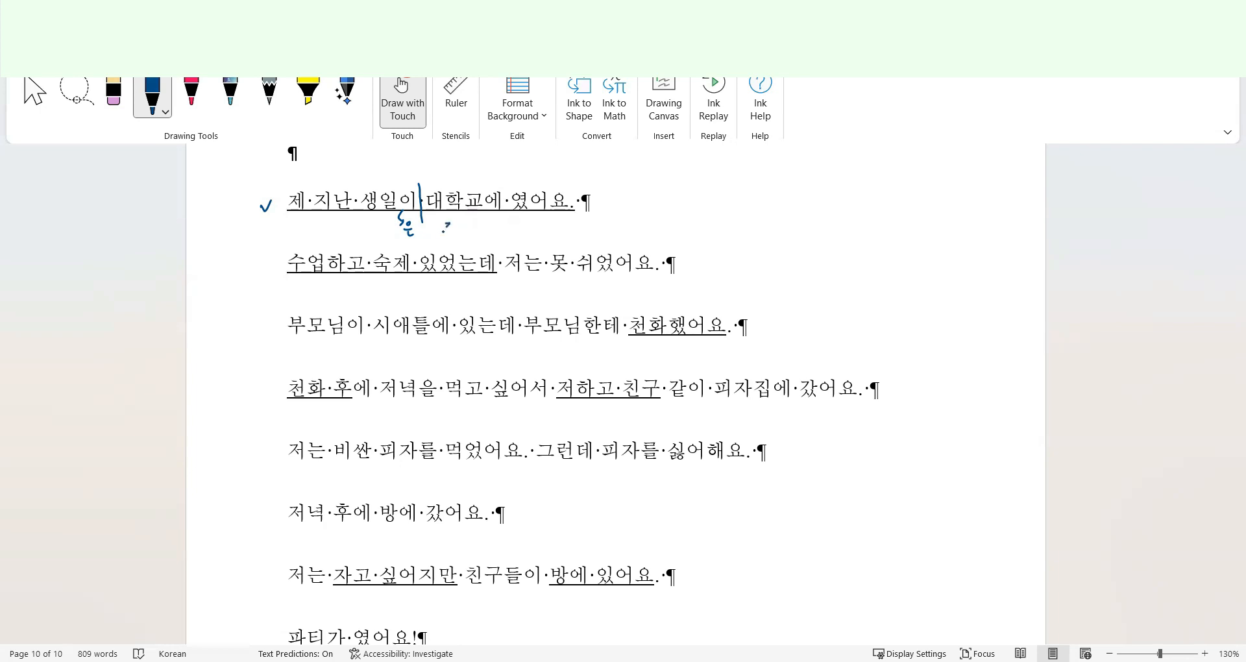
Handwrite the inserted subject phrase under sentence one and circle its ending with an arrow.
drag(437, 226, 481, 226)
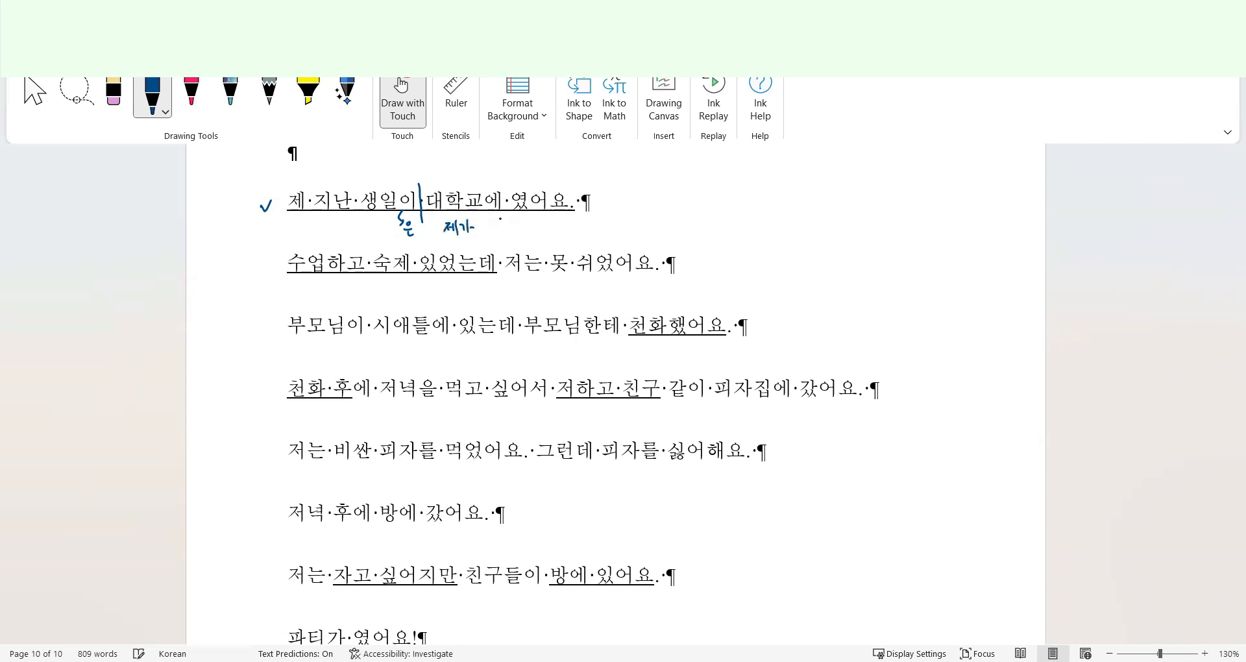
drag(490, 226, 509, 231)
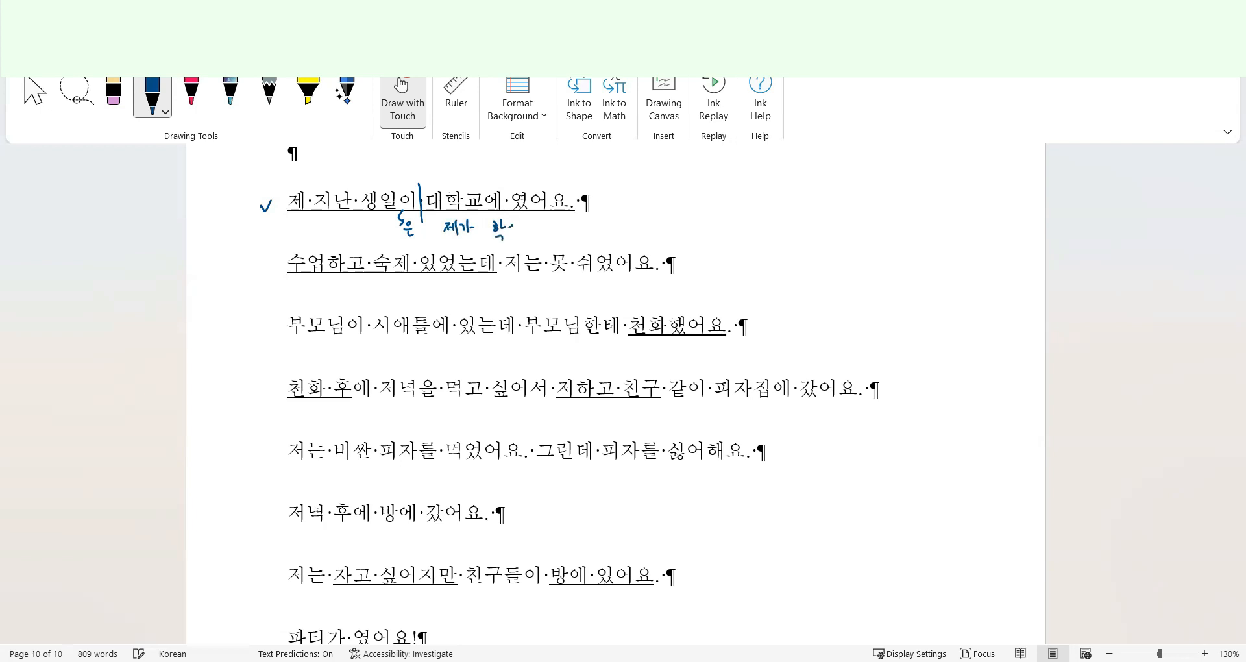
drag(505, 226, 517, 235)
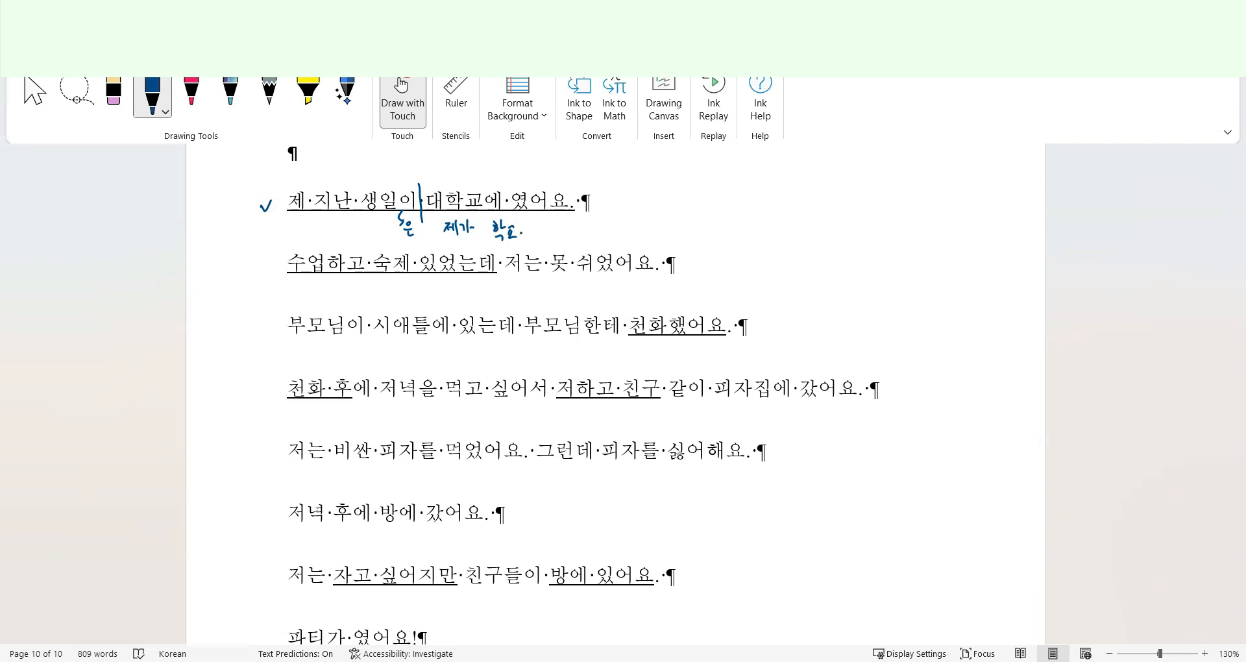
drag(517, 226, 548, 229)
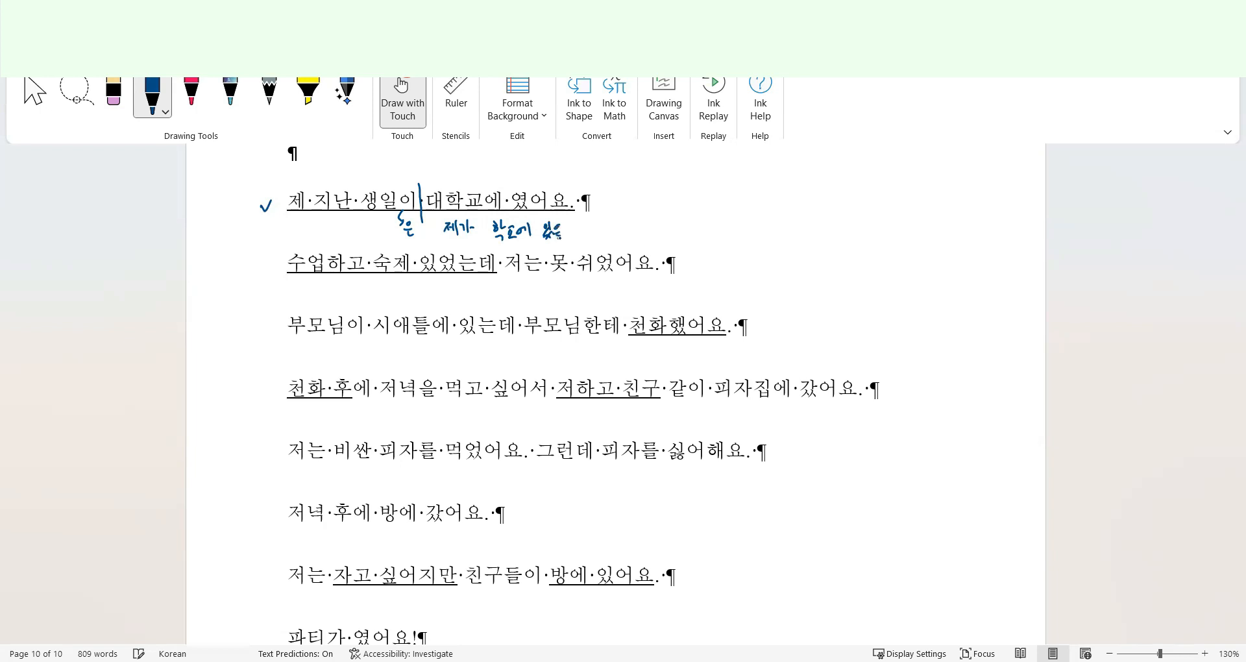
drag(573, 226, 589, 239)
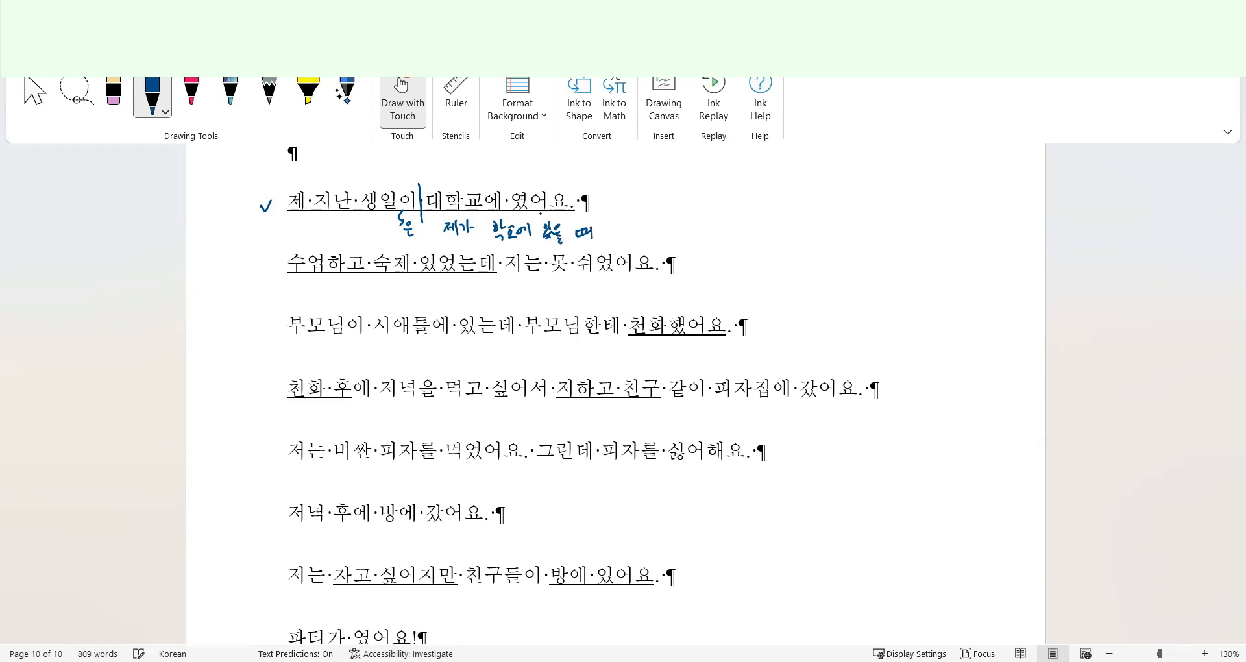
drag(509, 190, 611, 231)
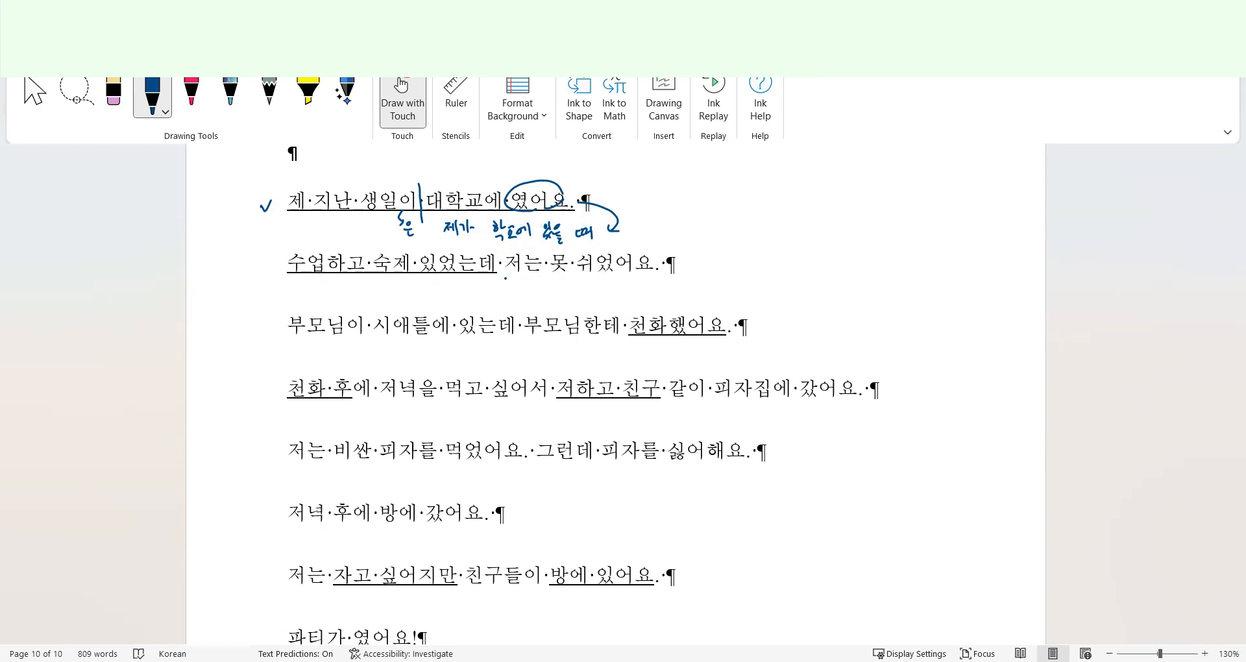
Box the syllable 데 in sentence two and add a correction mark beneath it.
drag(421, 278, 446, 295)
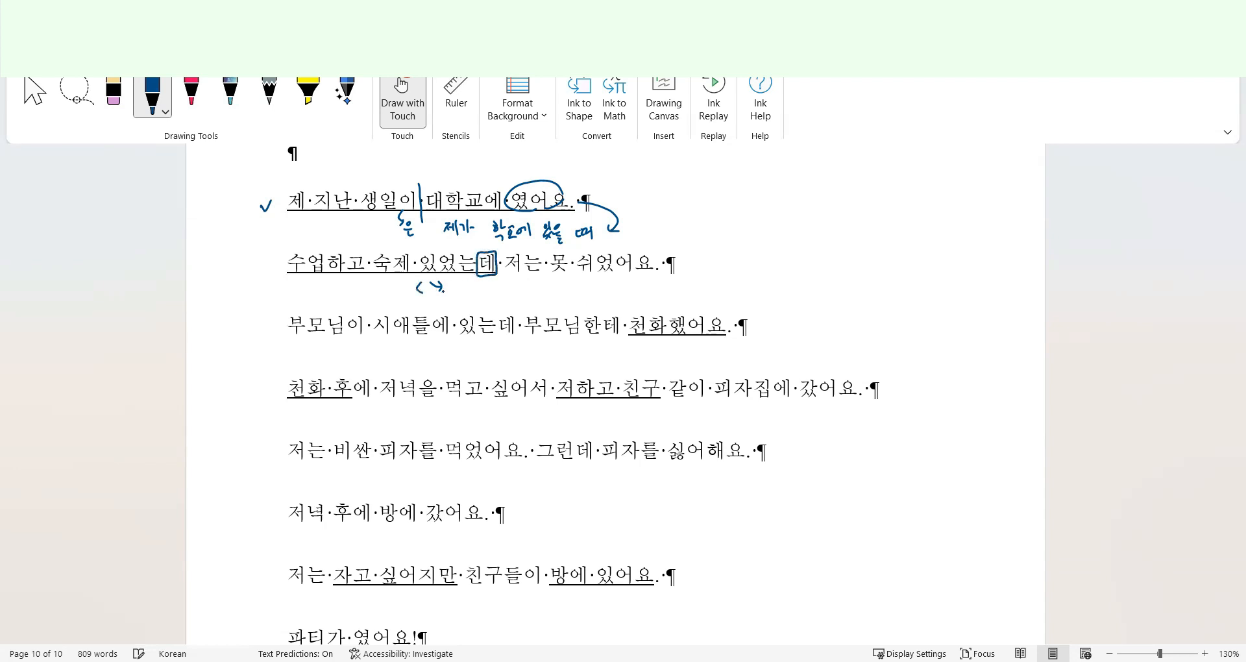
drag(430, 286, 472, 300)
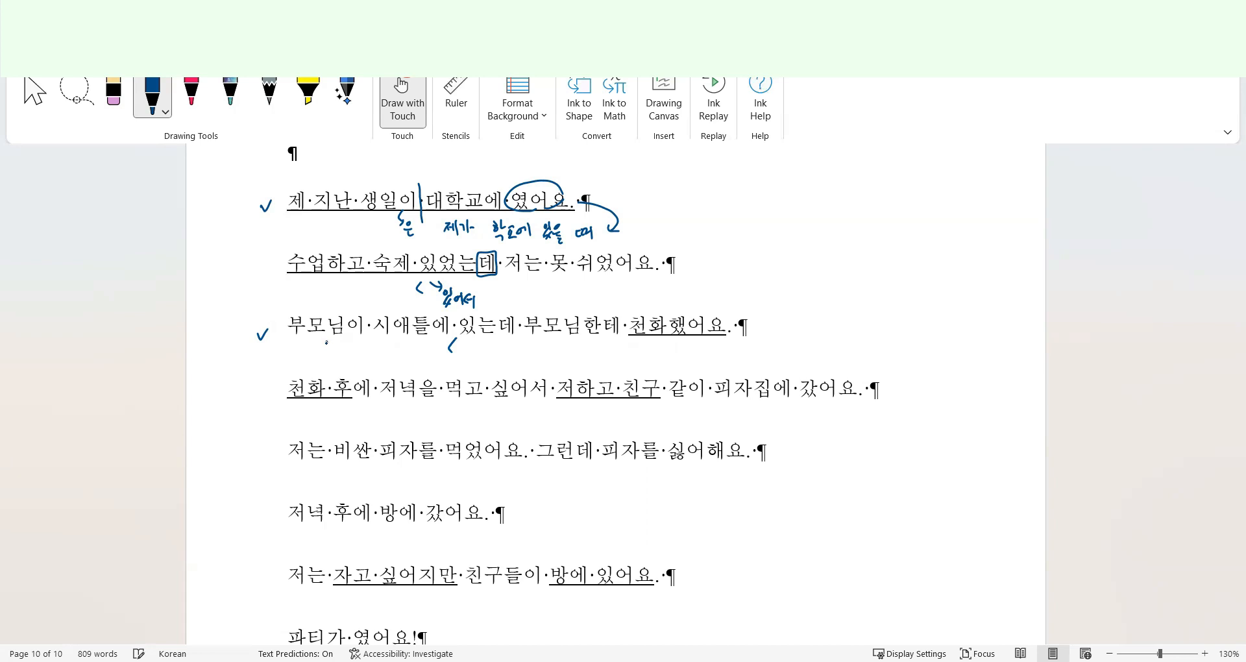
Write a replacement word under sentence three and circle 천 in 천화 in sentences three and four.
drag(457, 348, 468, 353)
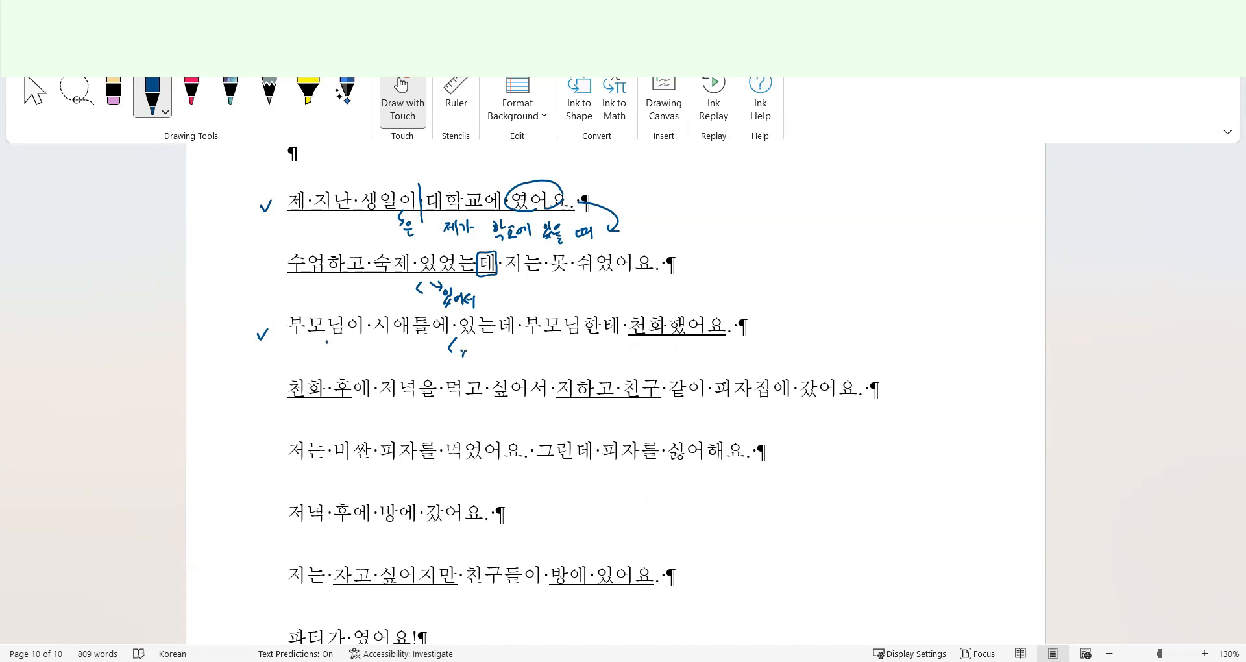
drag(457, 350, 490, 349)
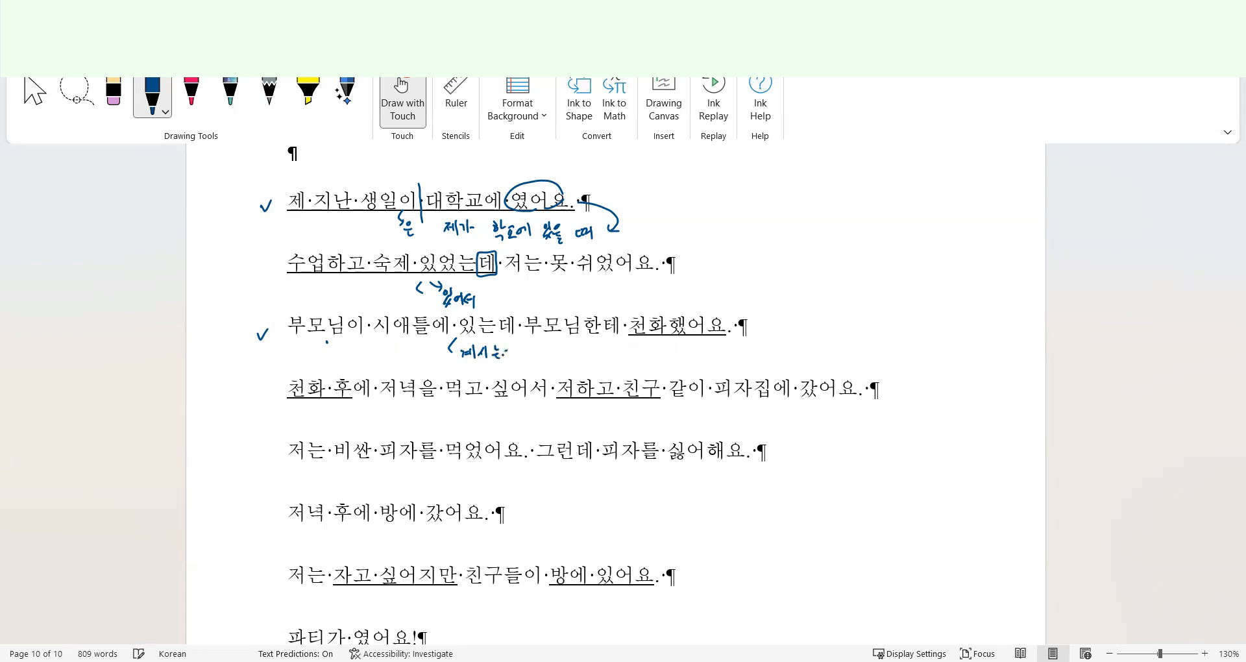
drag(484, 352, 505, 352)
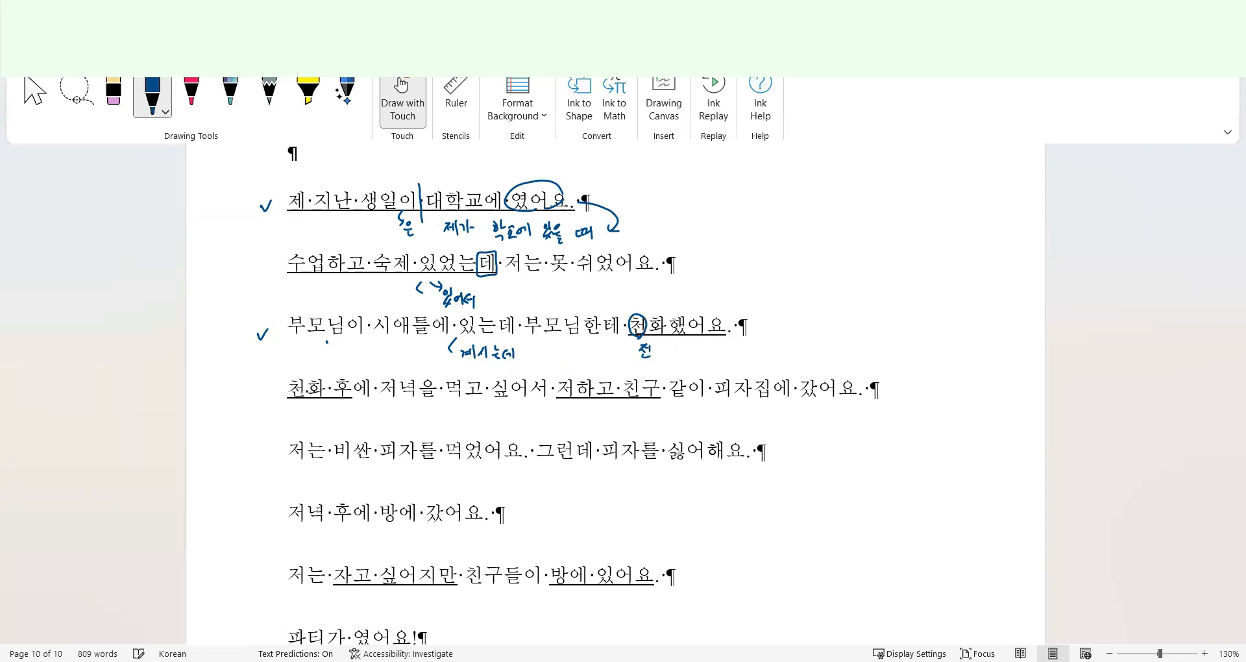
drag(288, 378, 306, 397)
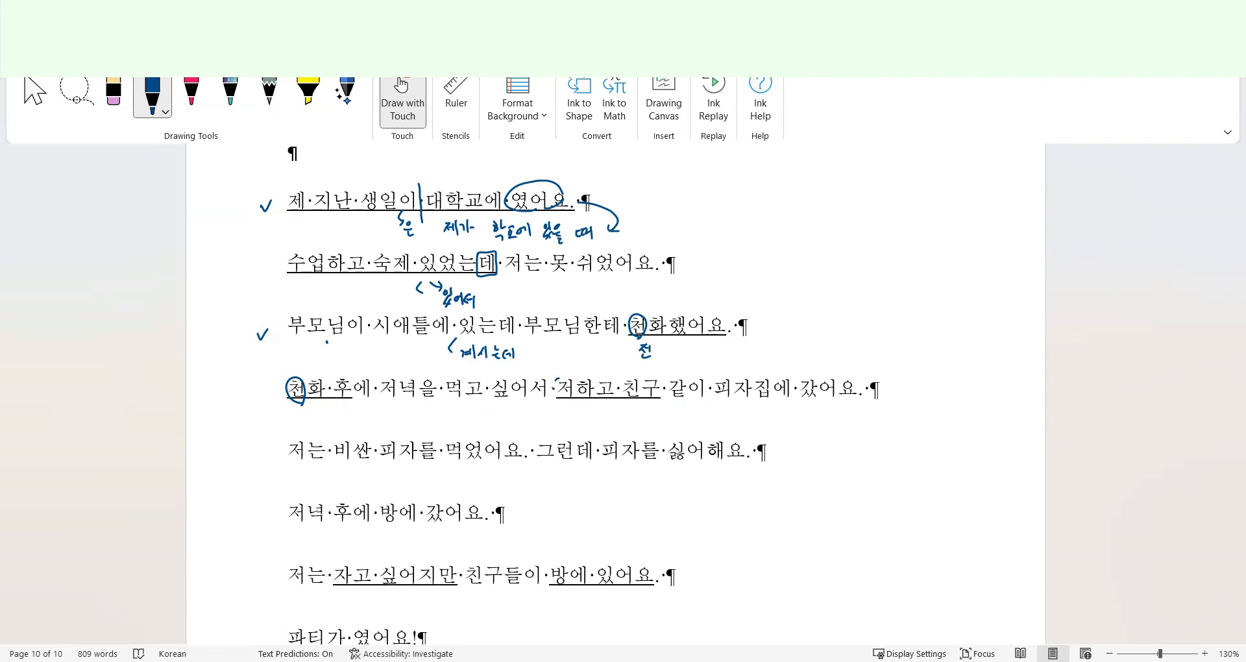
Bracket 저하고 친구 with a particle note below, arc over the sentence end, and cross out 같이.
drag(557, 389, 660, 394)
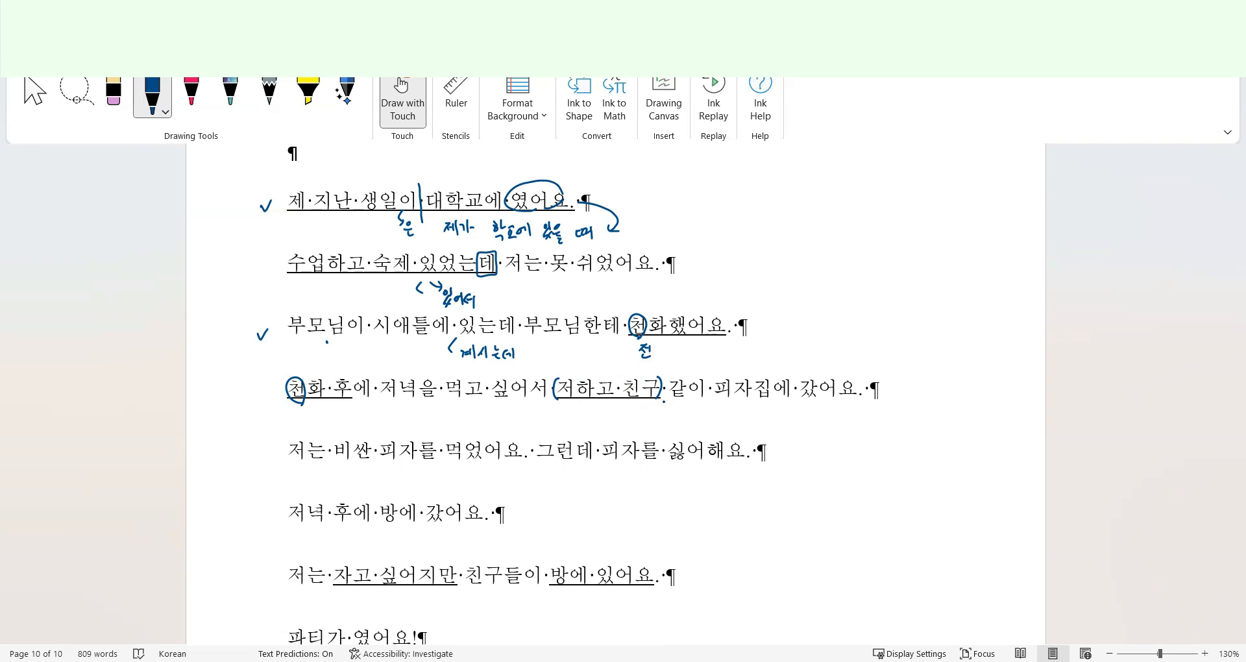
drag(663, 398, 671, 411)
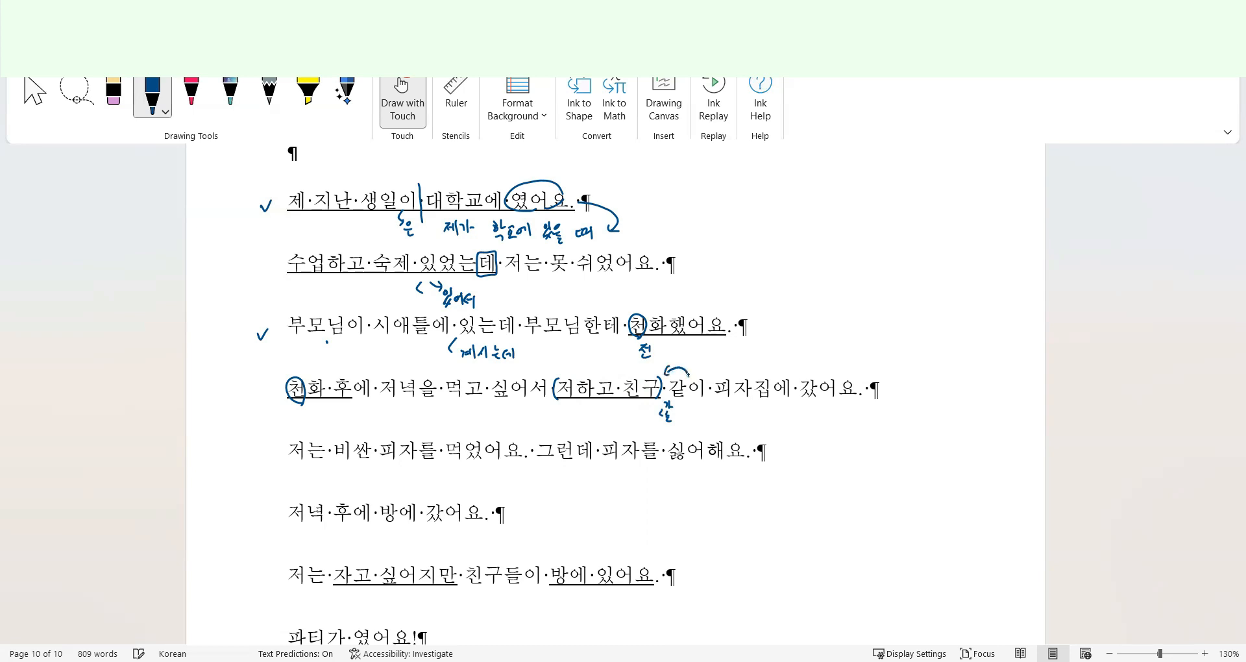
drag(672, 374, 816, 374)
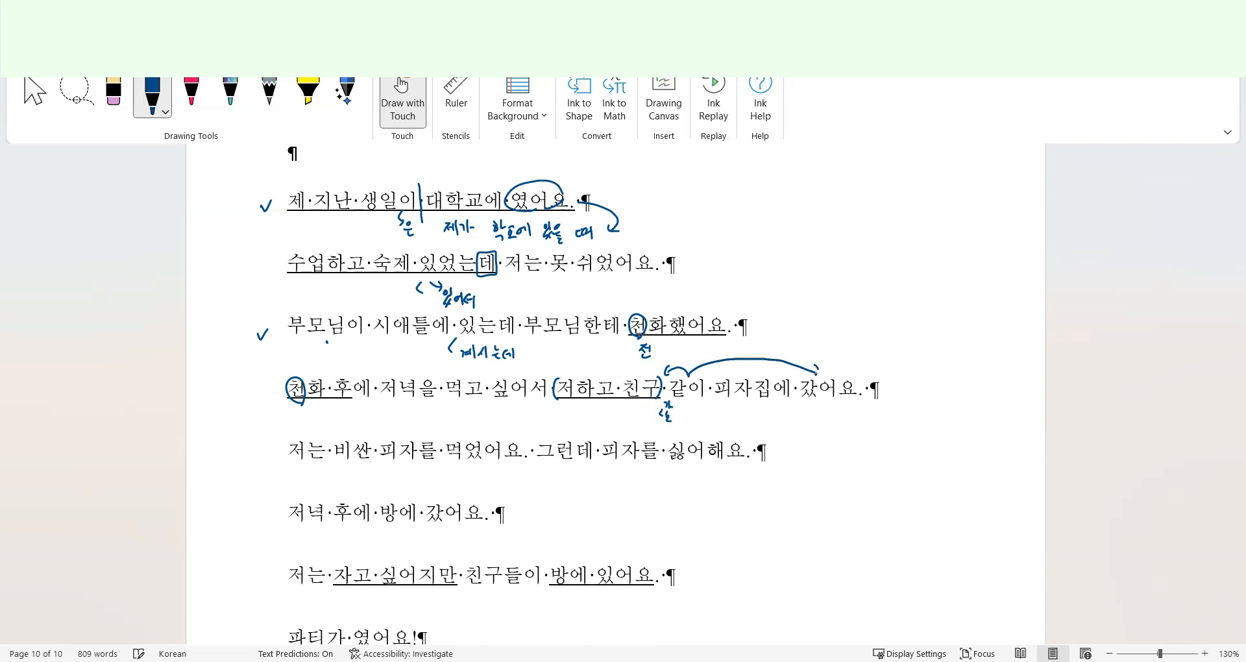
drag(666, 363, 682, 378)
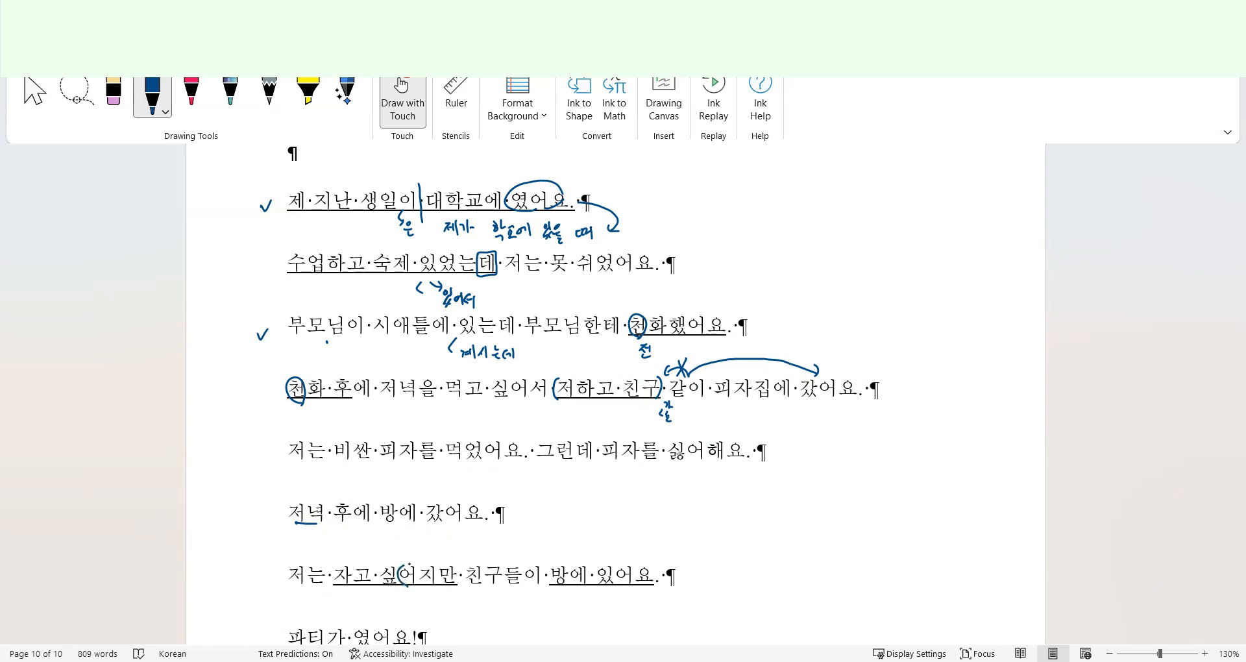
Circle a syllable in 싶어지만 and write corrections below it and above 있어요.
drag(401, 573, 417, 584)
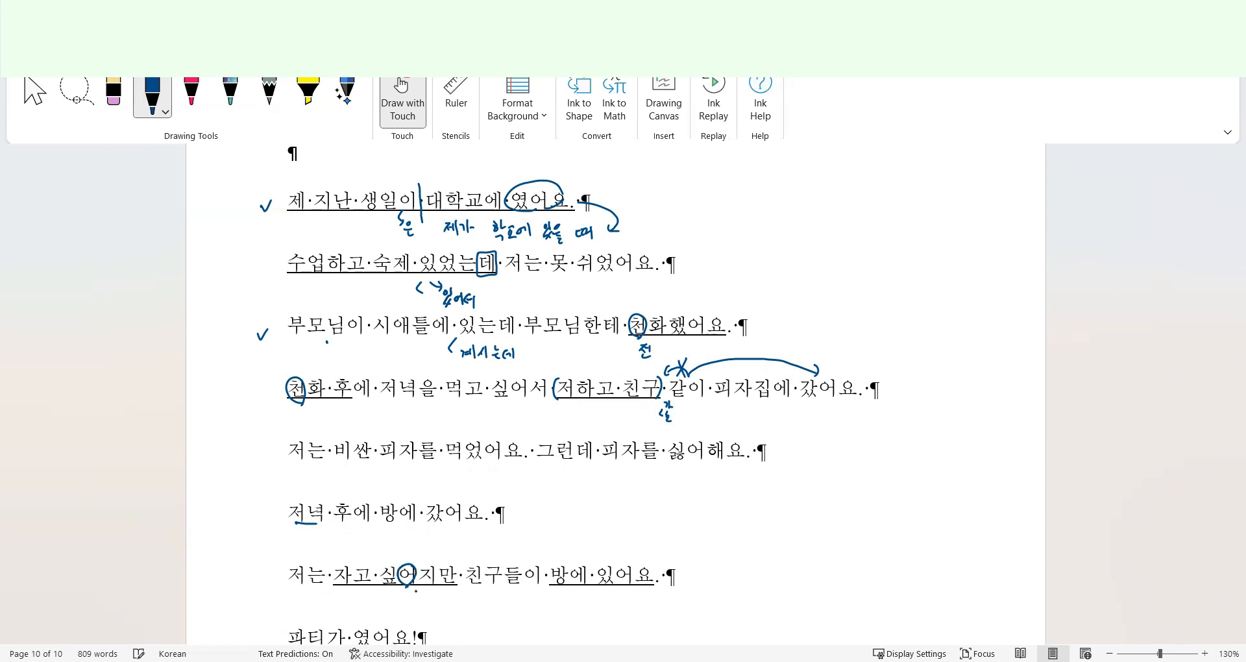
drag(397, 592, 409, 600)
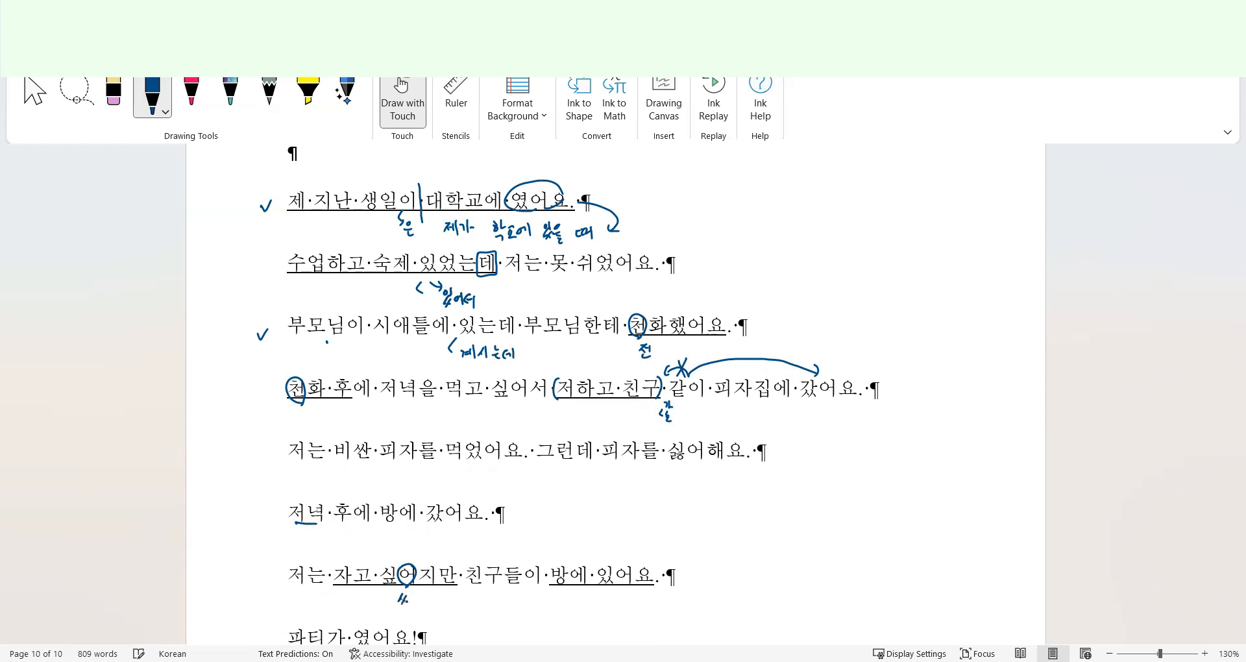
drag(405, 568, 417, 547)
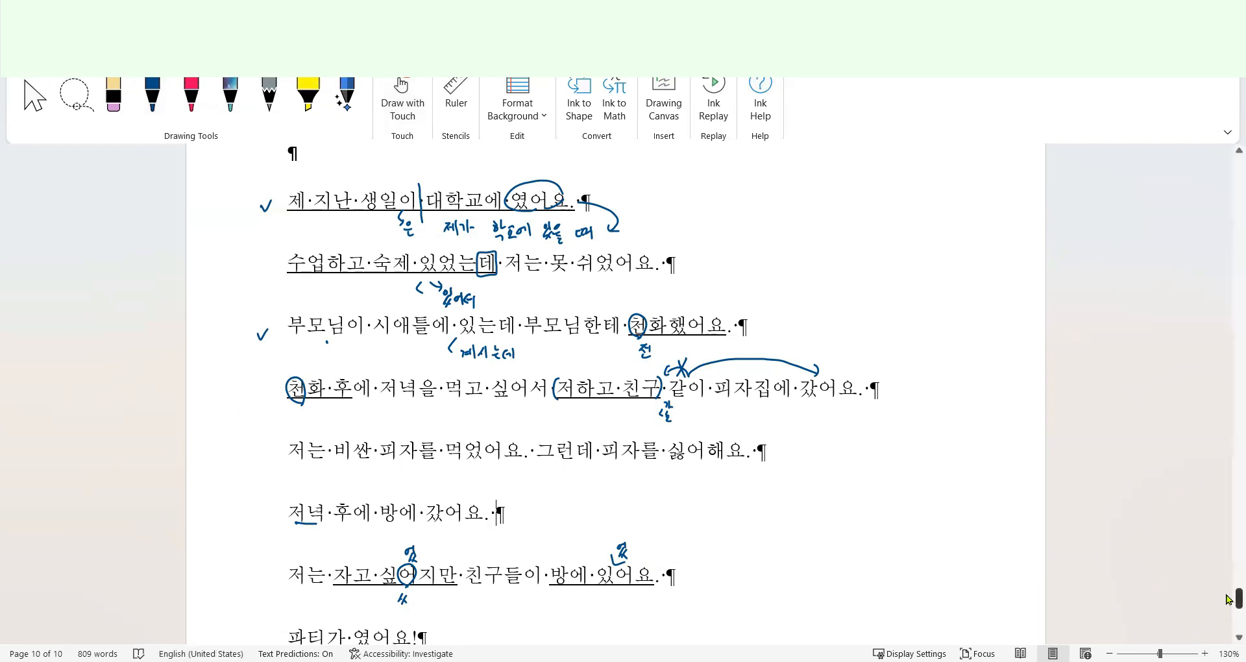
Scroll down to 파티가 였어요! and reselect the blue pen, checking its thickness and colour options.
scroll(down, 3)
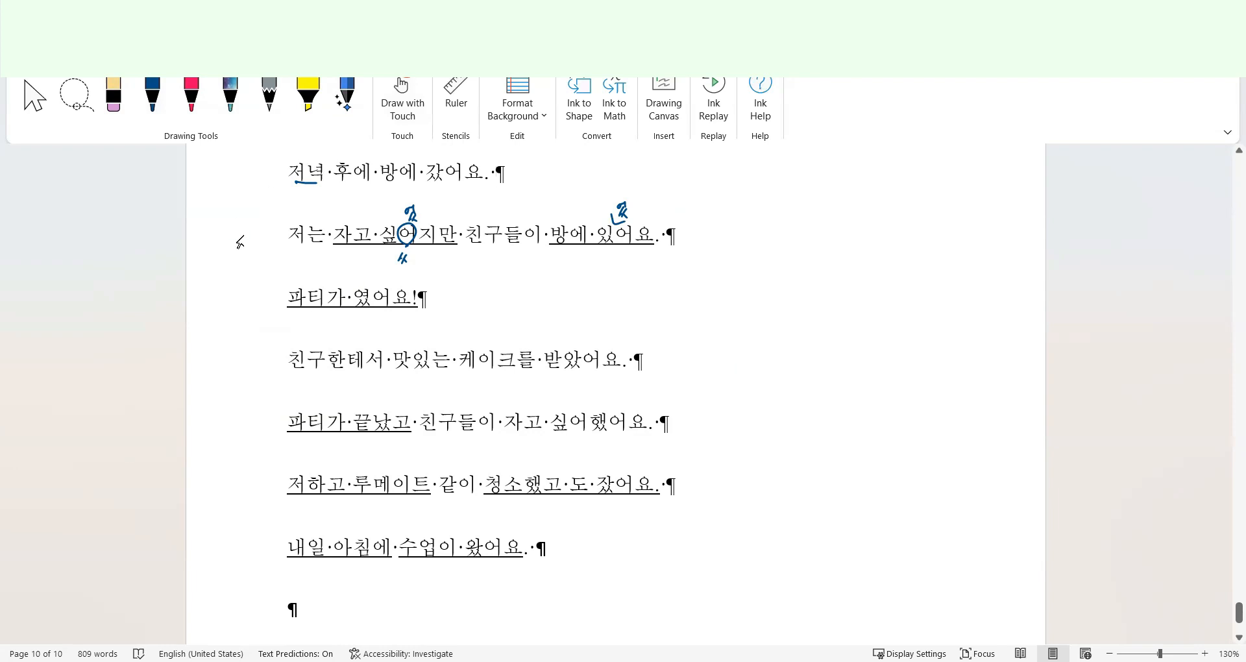
click(152, 94)
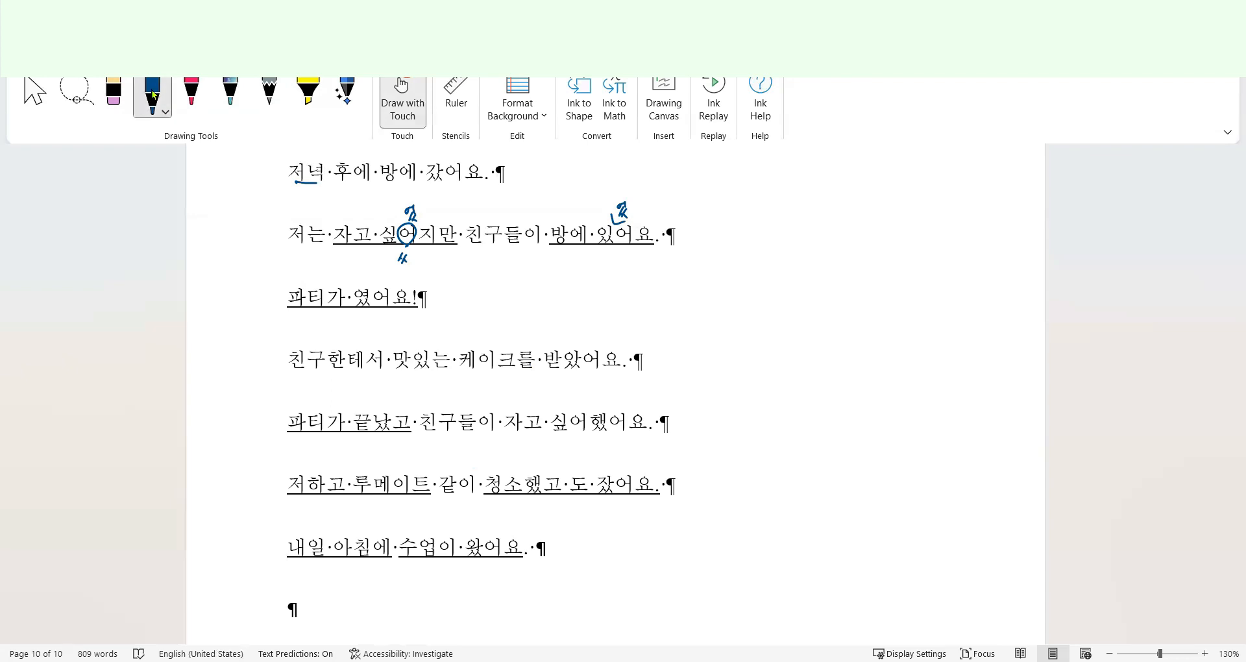
click(152, 112)
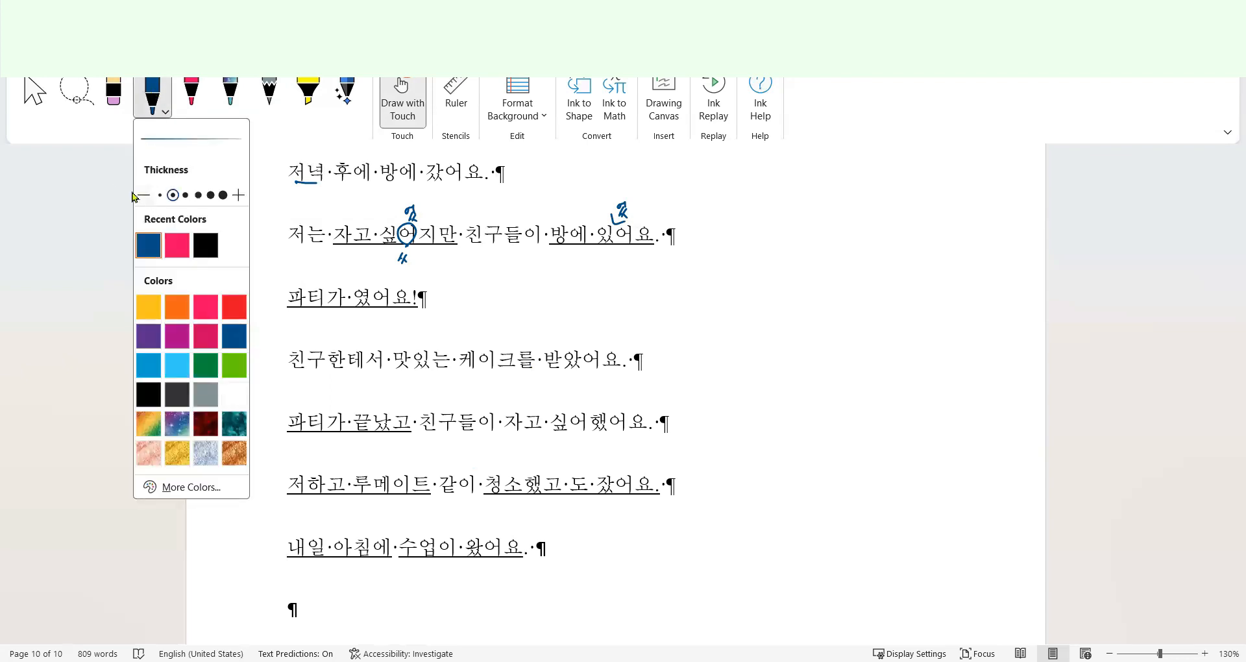
click(151, 88)
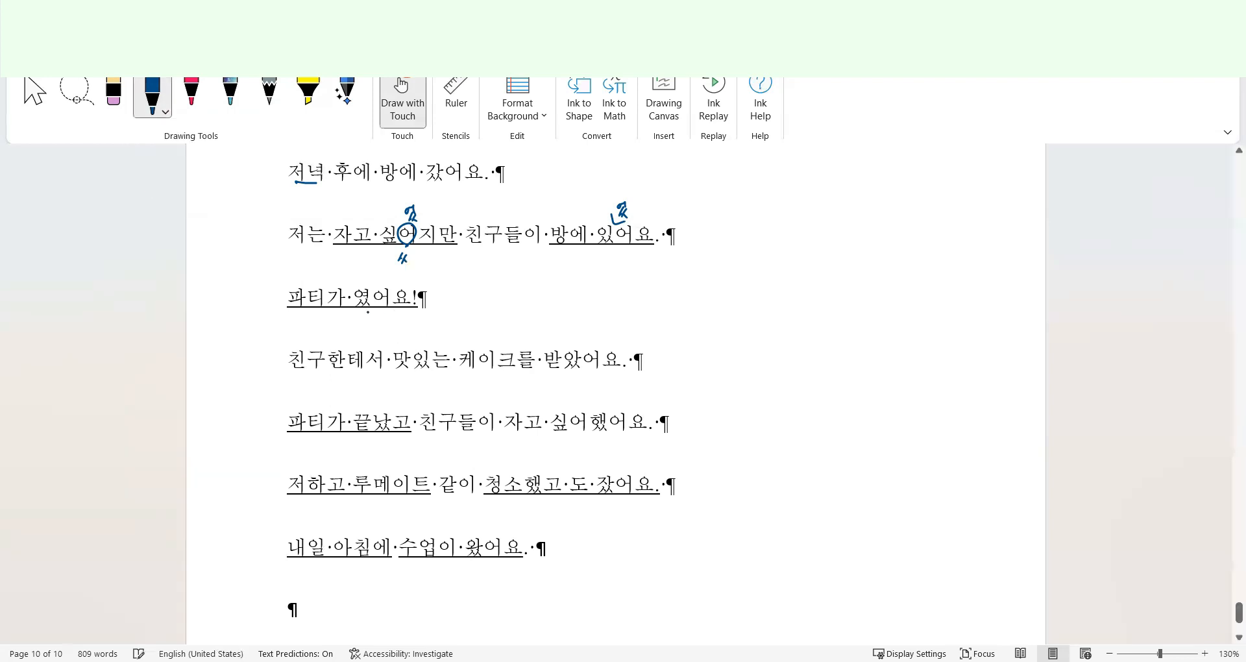
Arch and cross out 가 in 파티가, writing the corrected particle and a note under 였어요.
drag(310, 278, 358, 266)
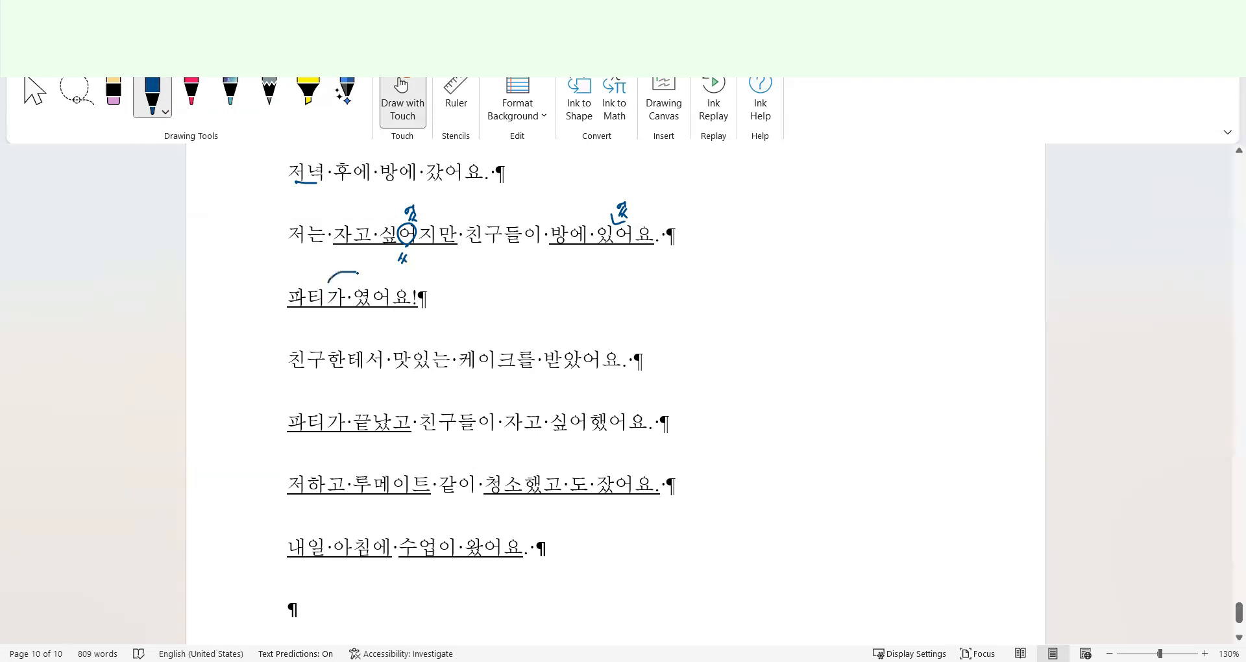
drag(334, 285, 338, 319)
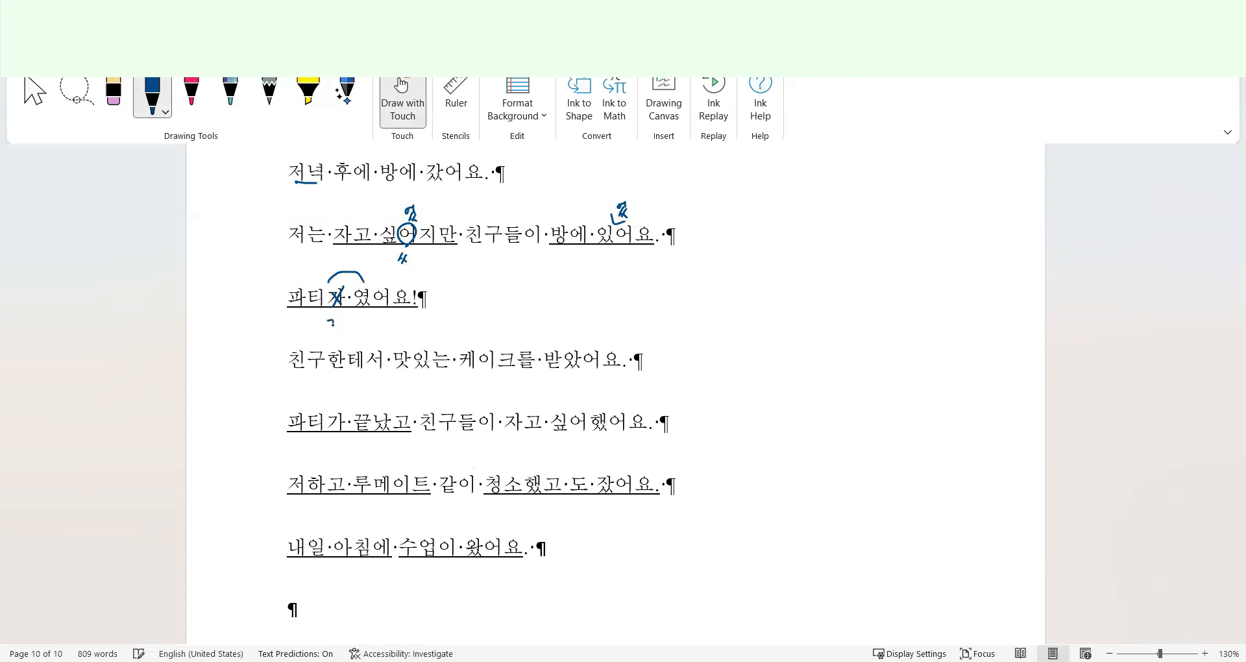
drag(326, 322, 382, 326)
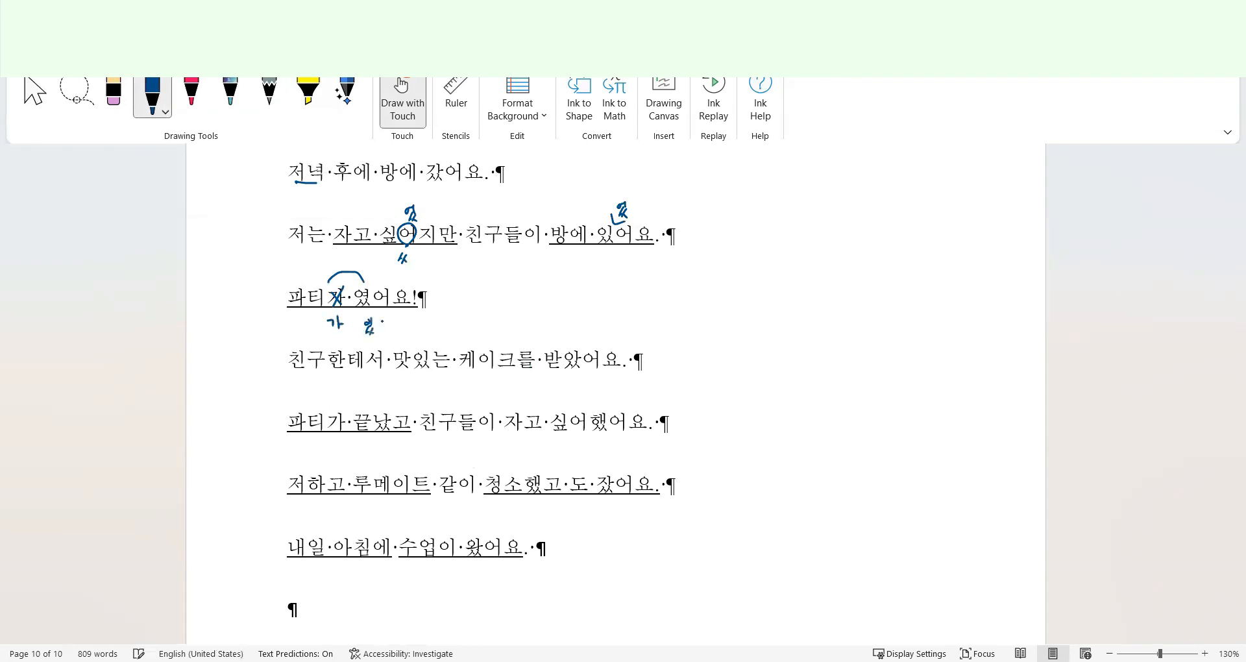
drag(370, 326, 417, 326)
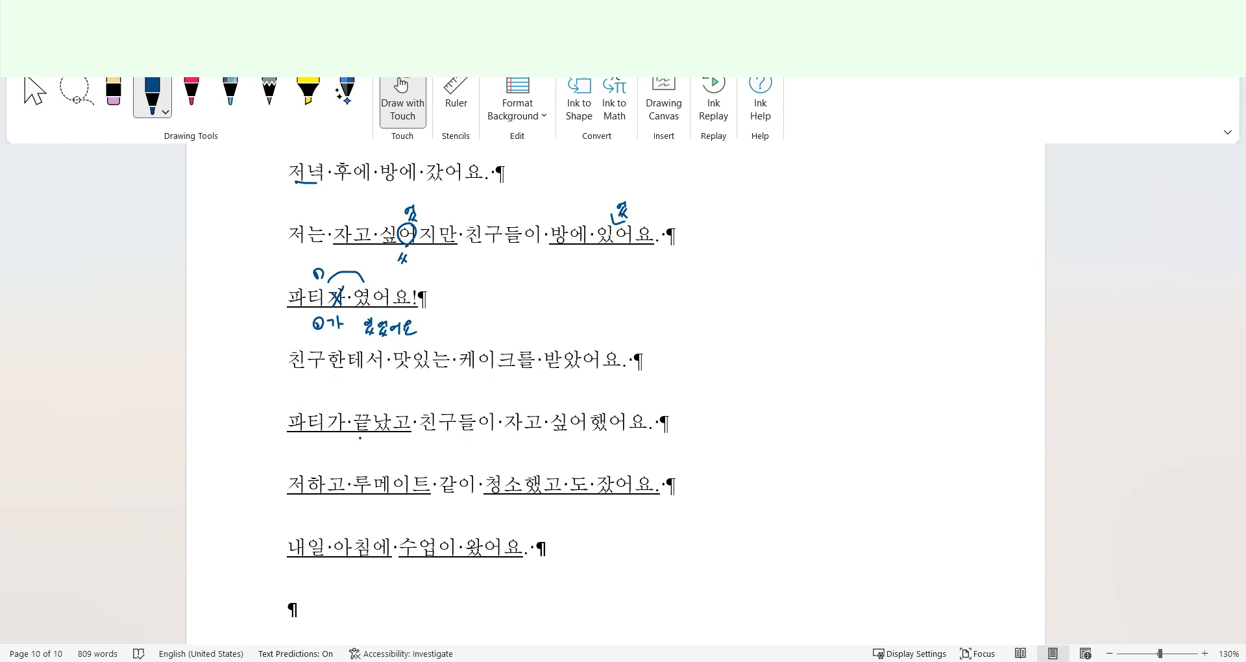
Mark an insertion after 끝났고, curve under 고 친구, and write the underlined V+고 나서 note.
drag(409, 417, 409, 401)
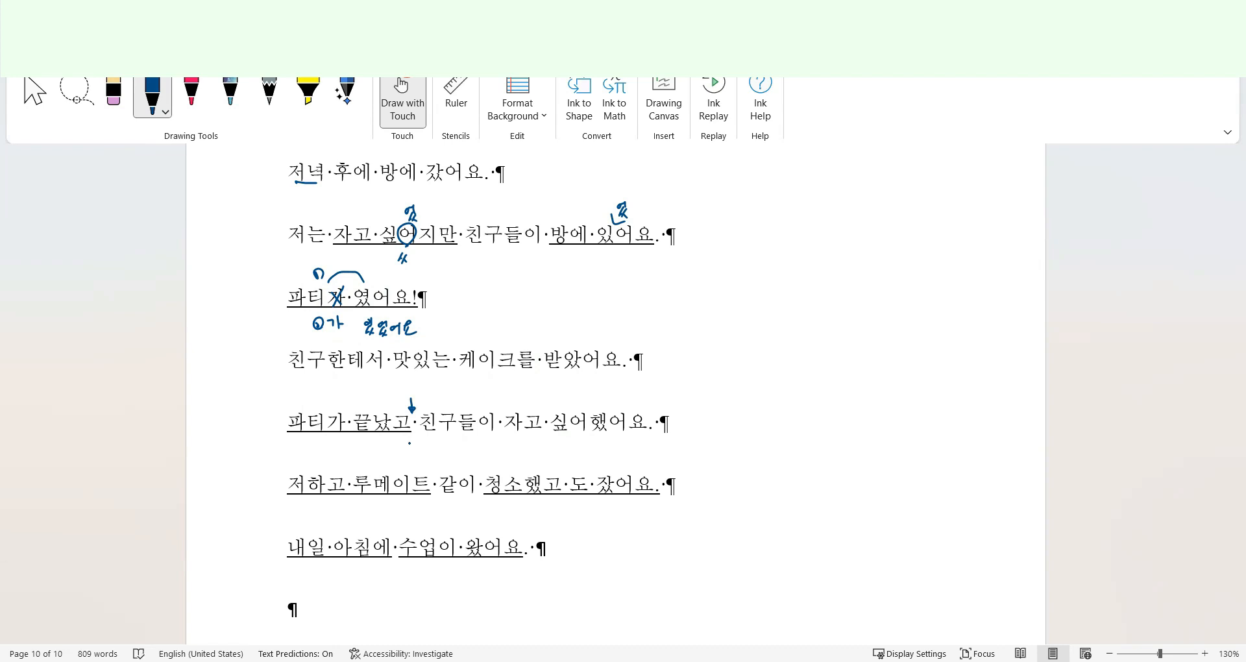
drag(386, 439, 413, 434)
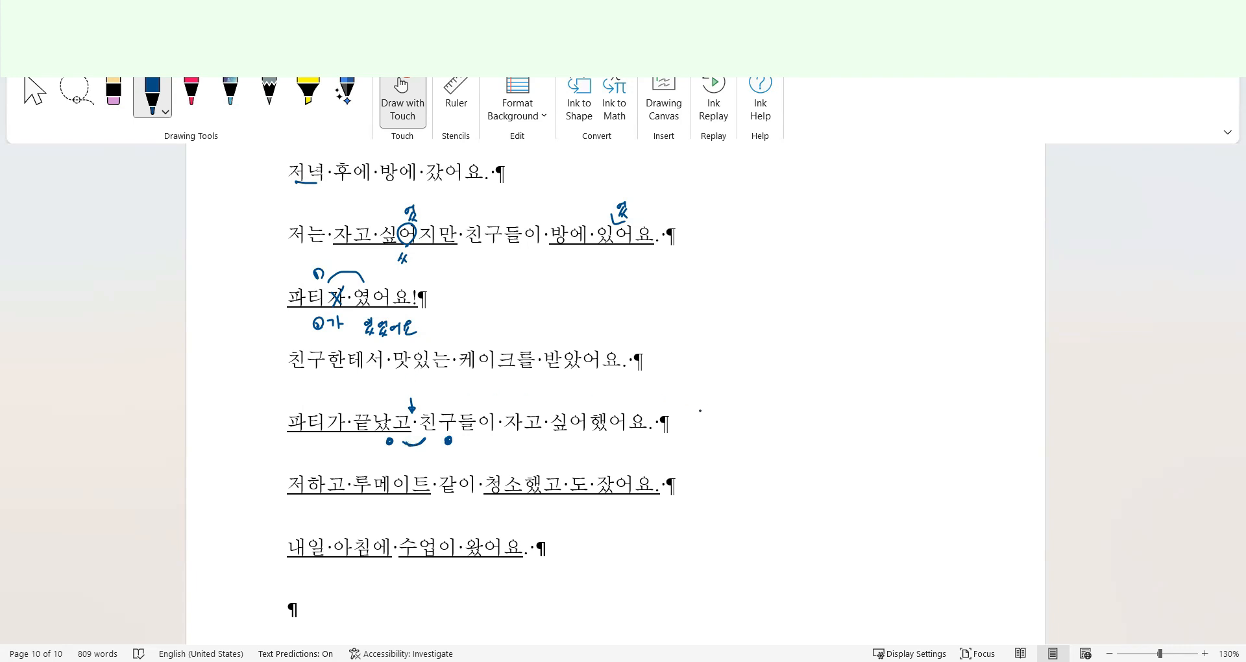
drag(704, 409, 763, 412)
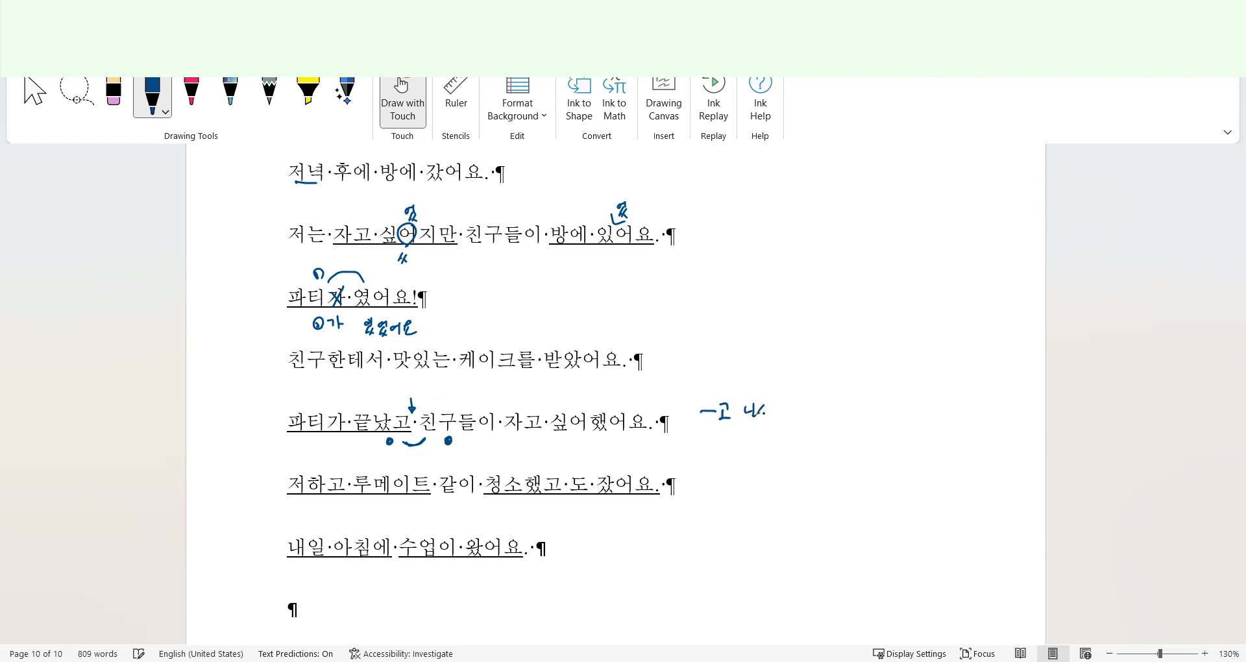
drag(787, 409, 799, 416)
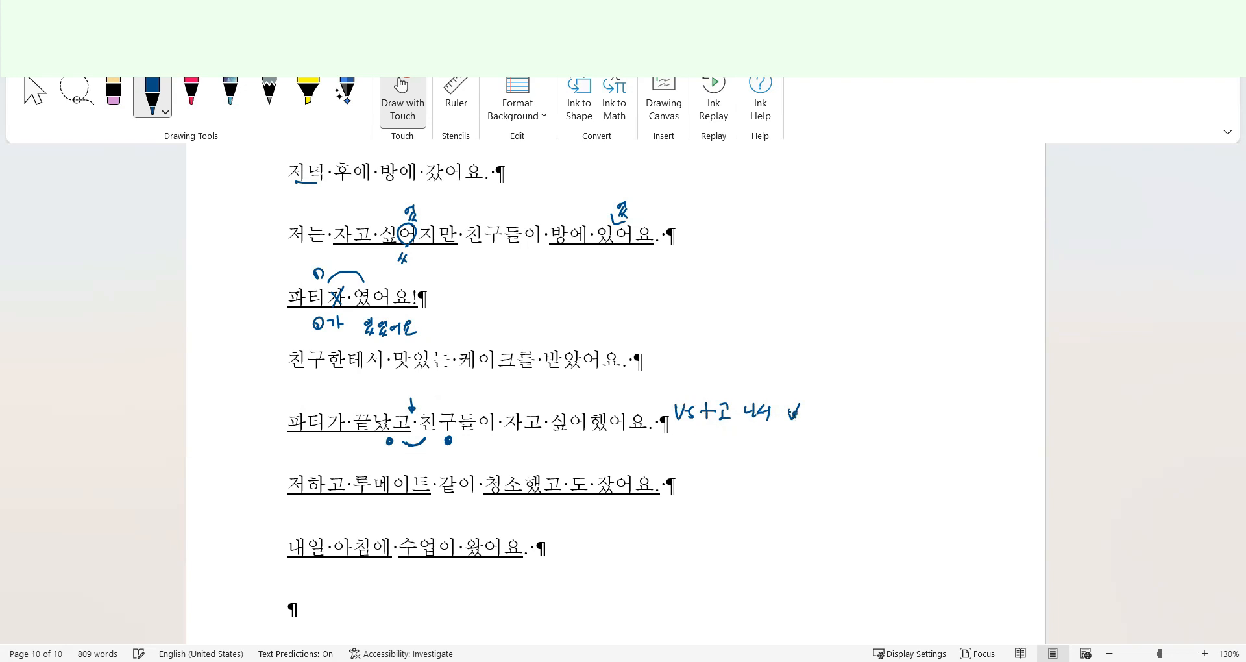
drag(679, 434, 771, 434)
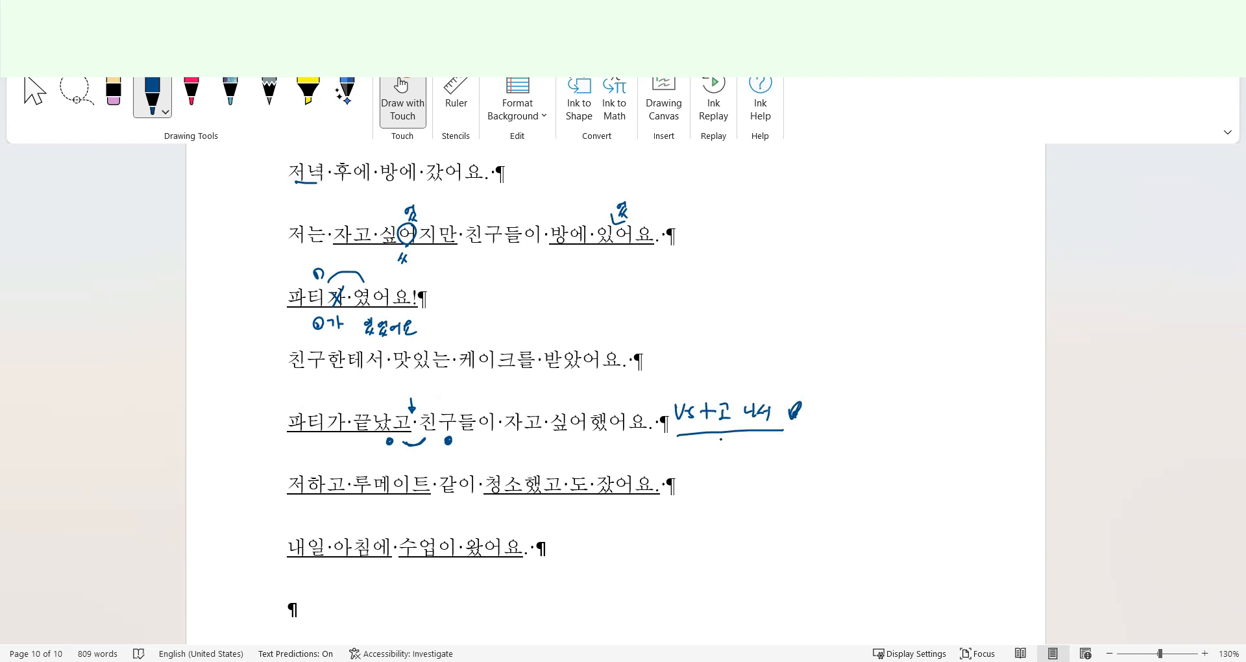
Add an arrow to the alternative V+았고, circle 났 with a correction, and double-underline 후에.
drag(815, 405, 839, 426)
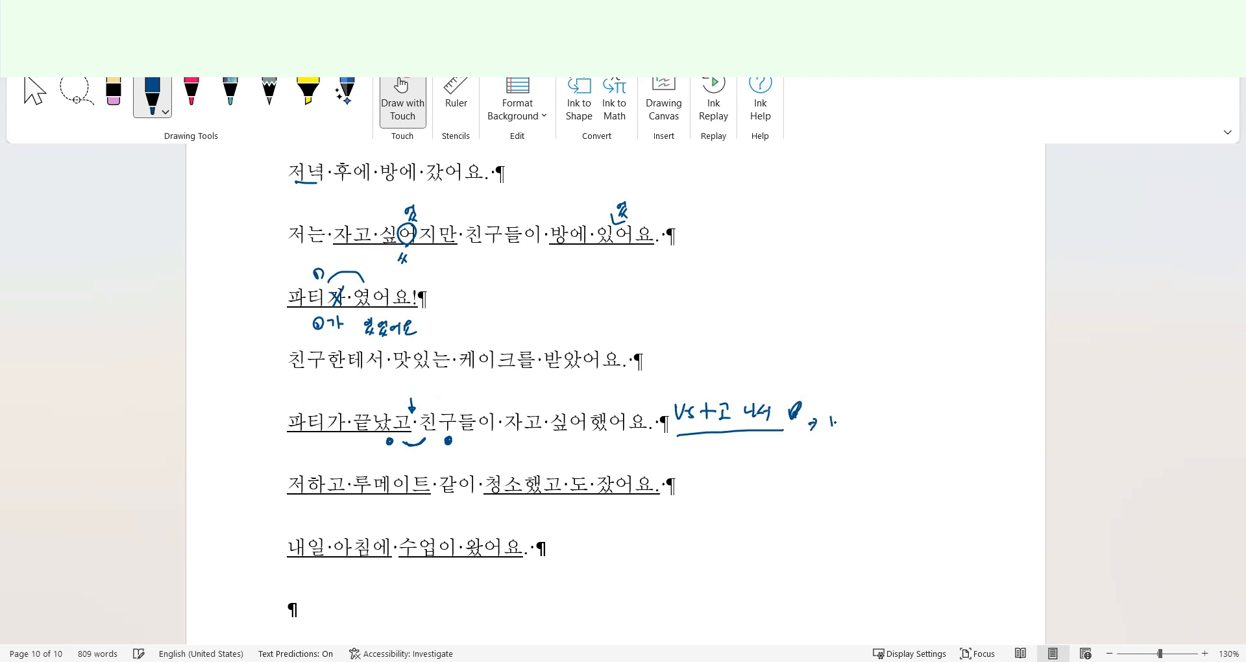
drag(820, 426, 870, 425)
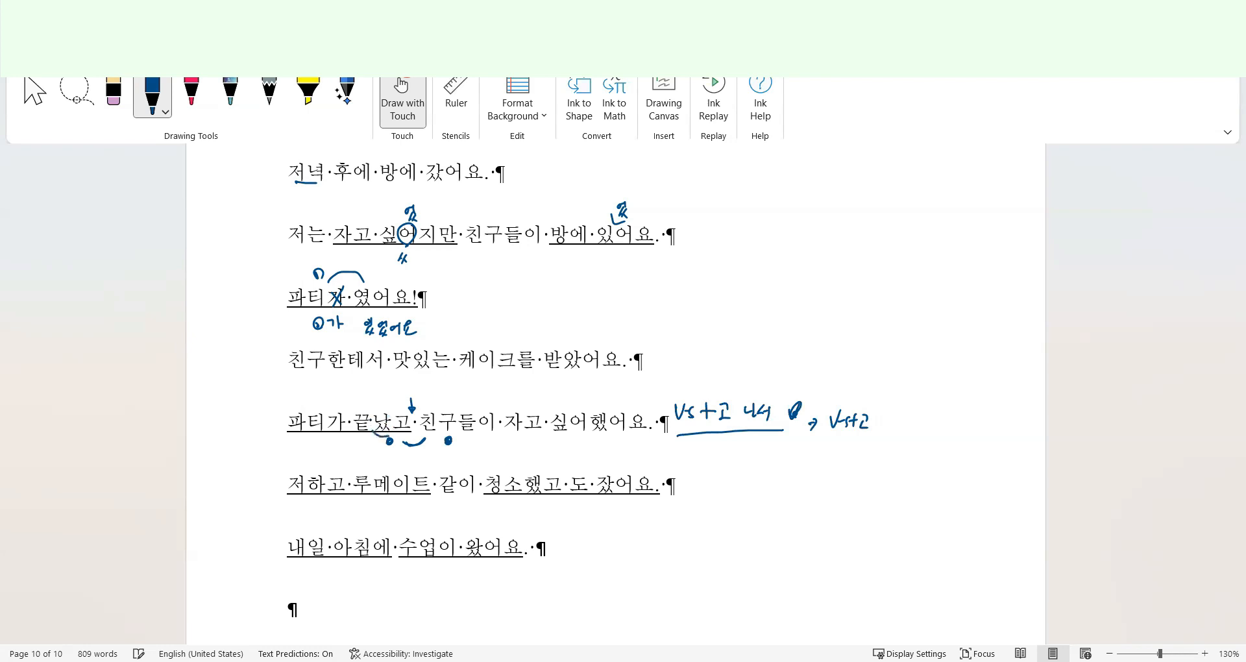
drag(378, 398, 393, 416)
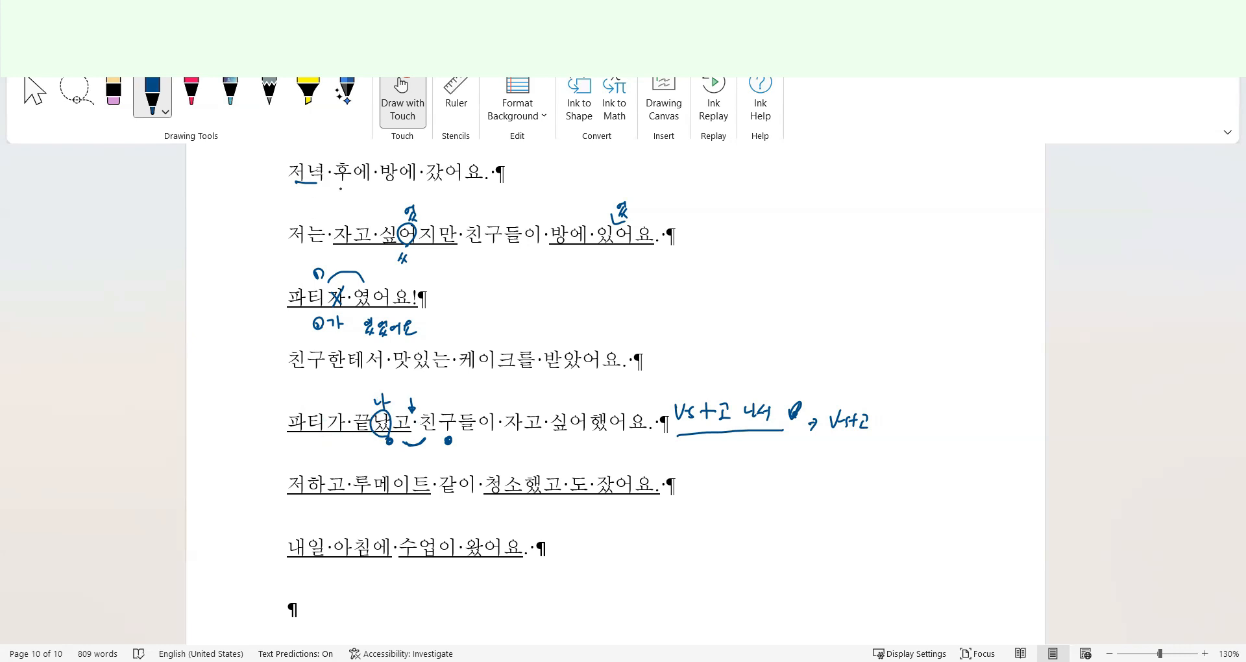
drag(329, 189, 382, 189)
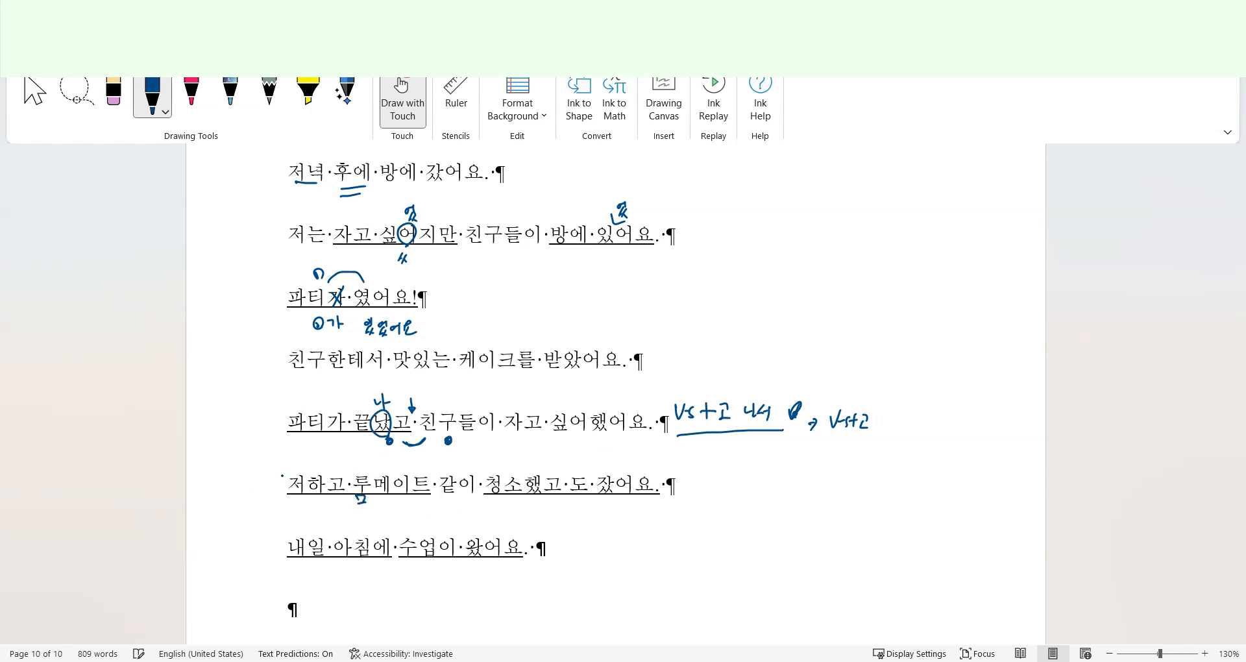
Bracket 저하고 룸메이트 inserting 는, cross out 도, and add correction marks around 했고 도.
drag(282, 469, 281, 501)
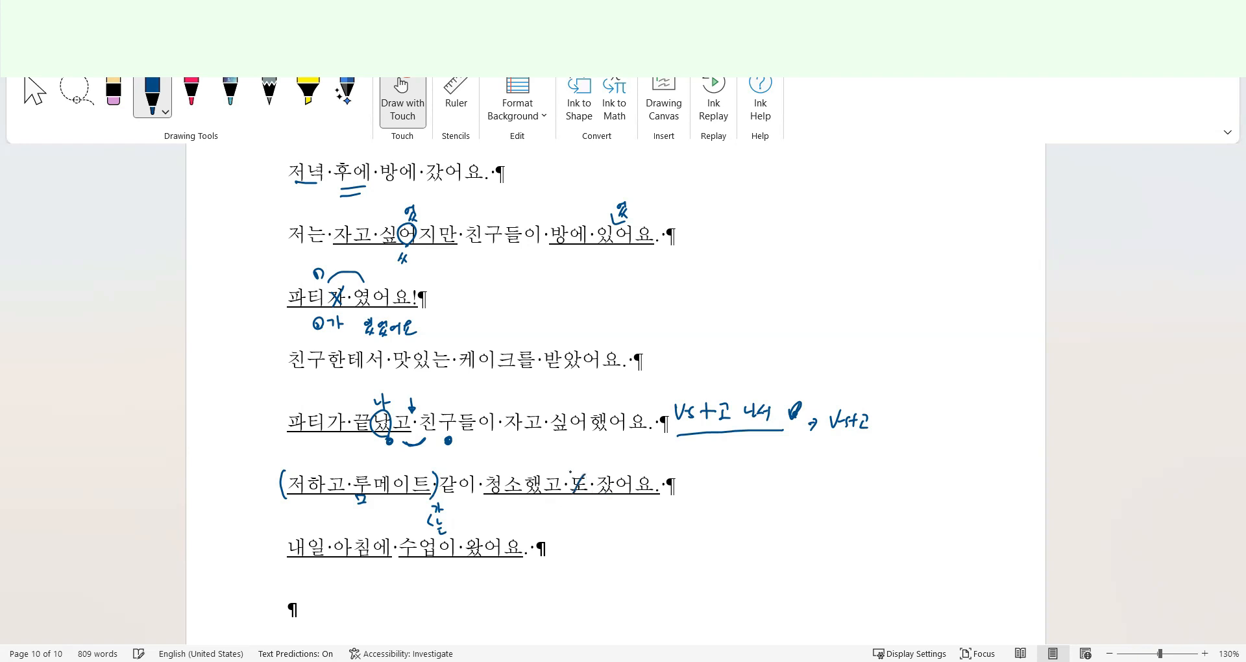
drag(565, 479, 579, 491)
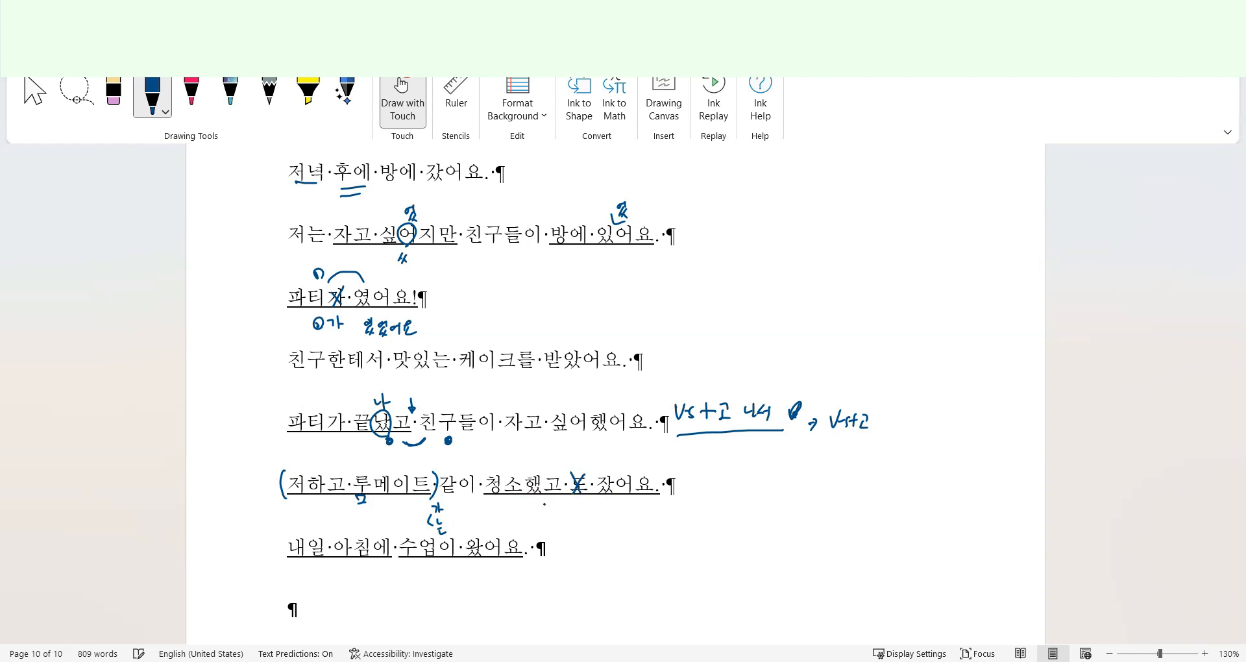
drag(544, 499, 564, 505)
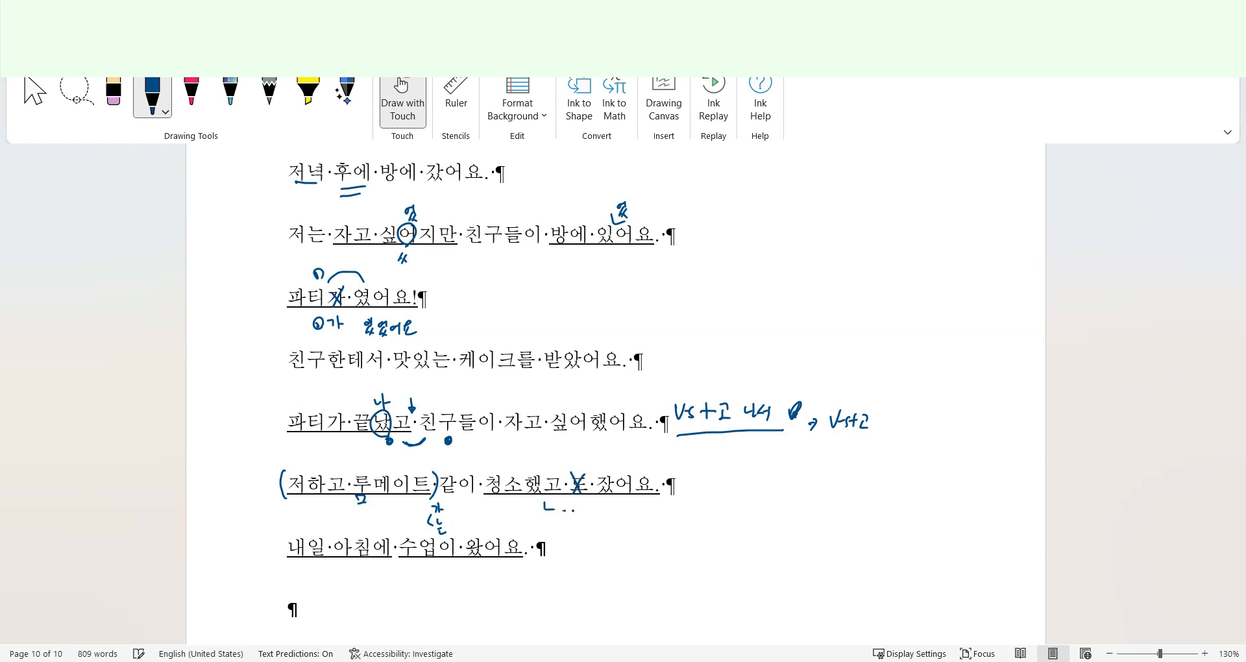
drag(544, 505, 592, 505)
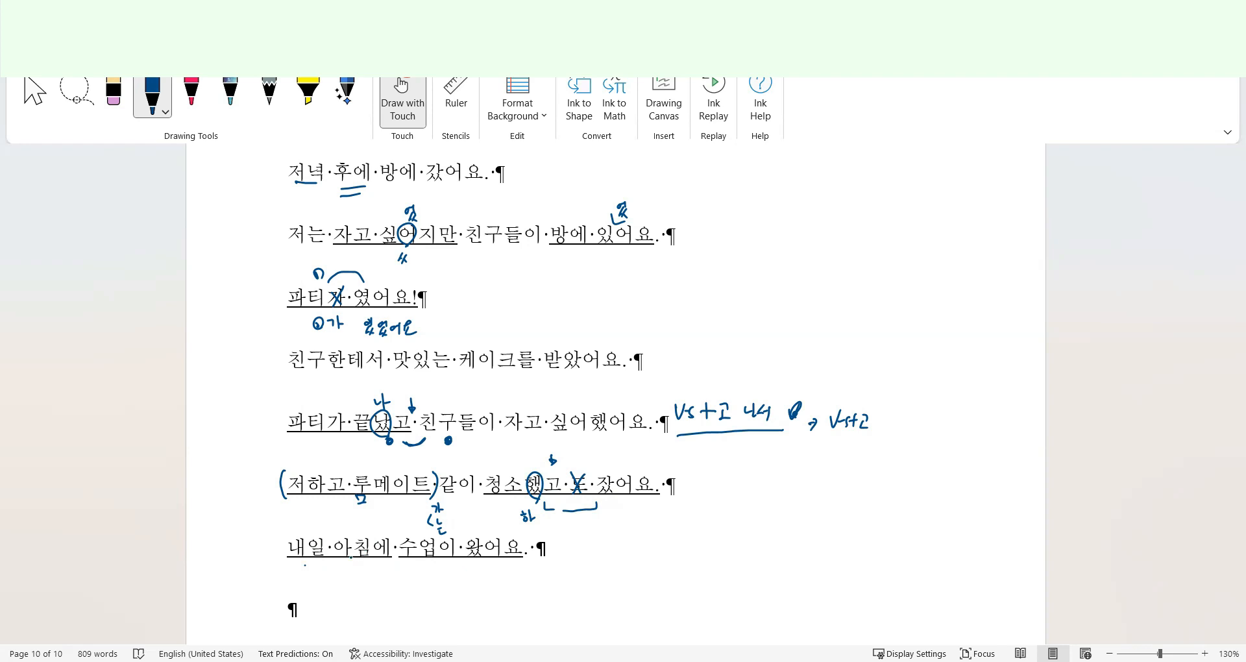
Arrow before 내일, write and circle 그 다음날, circle 아침, and strike 왔어요 for 에 갔어요.
drag(243, 546, 274, 547)
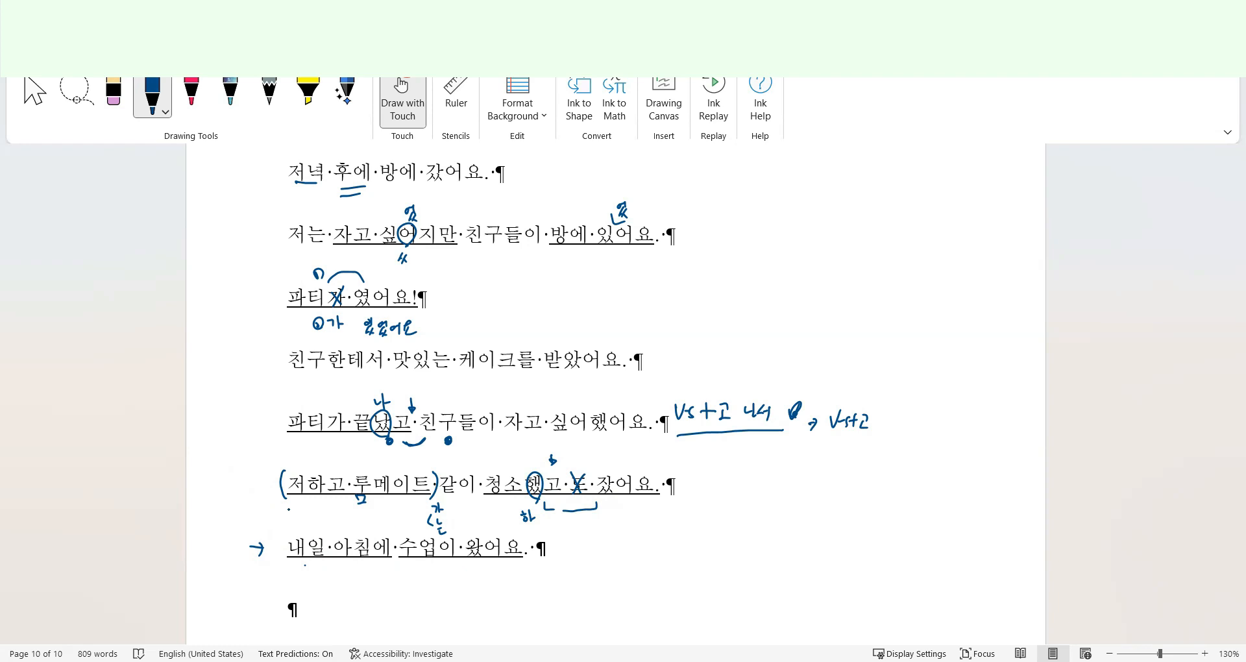
drag(276, 572, 298, 569)
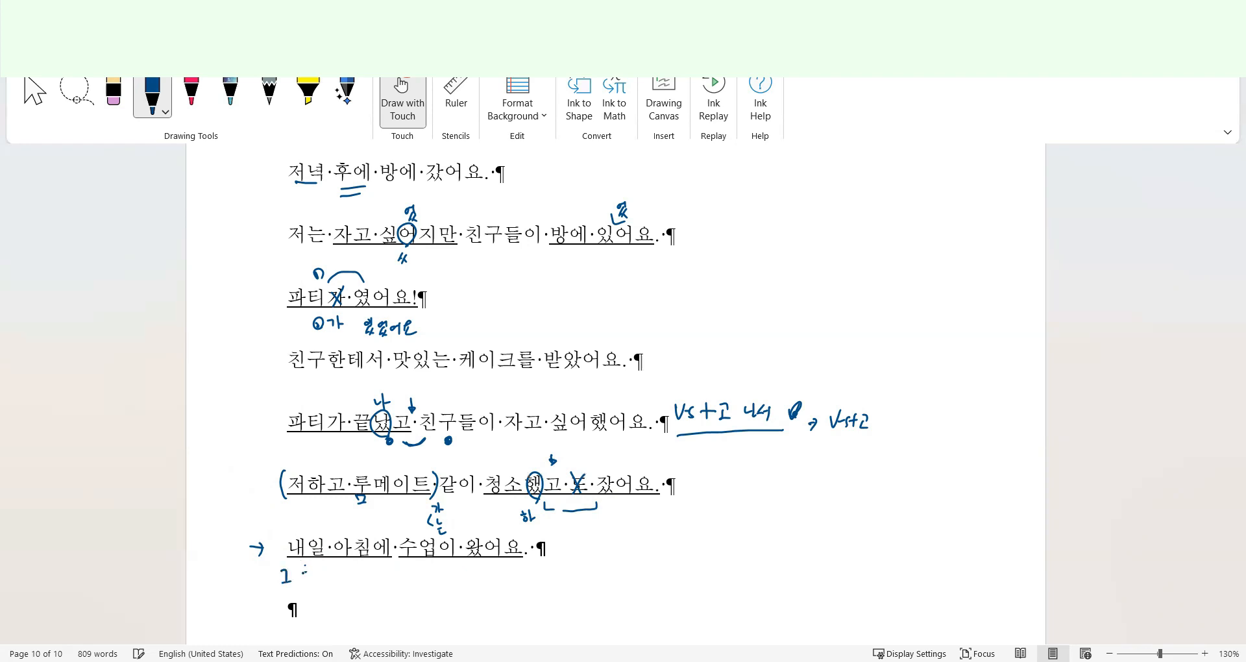
drag(299, 572, 337, 581)
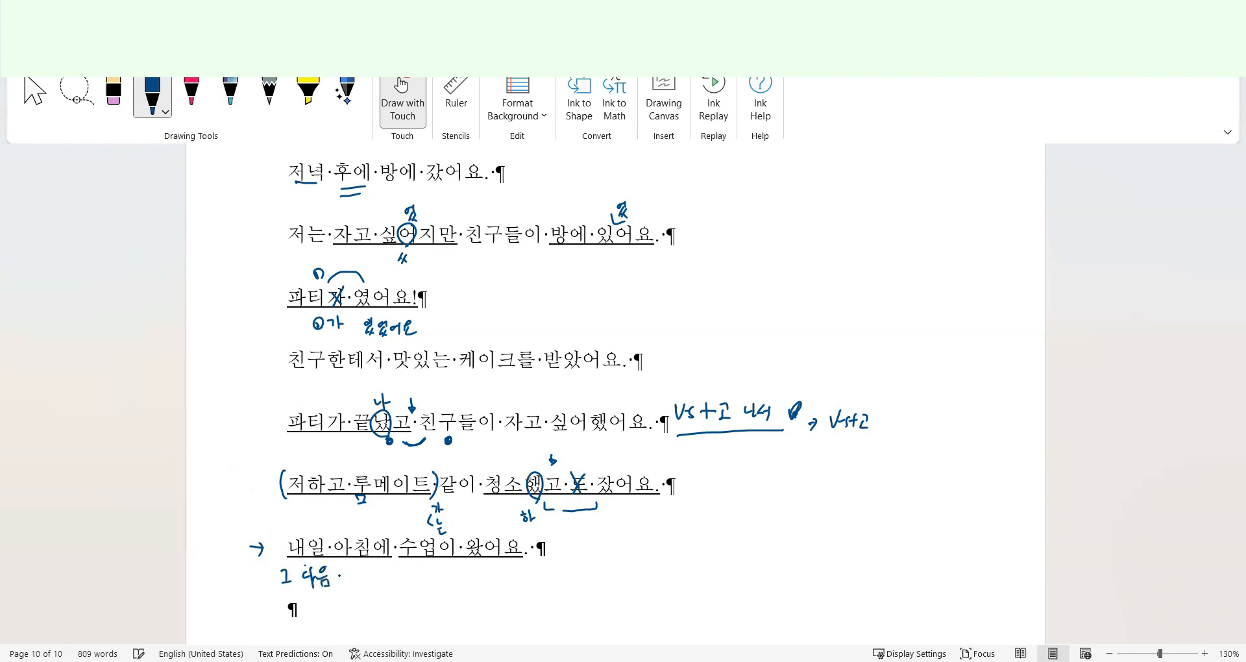
drag(278, 584, 353, 592)
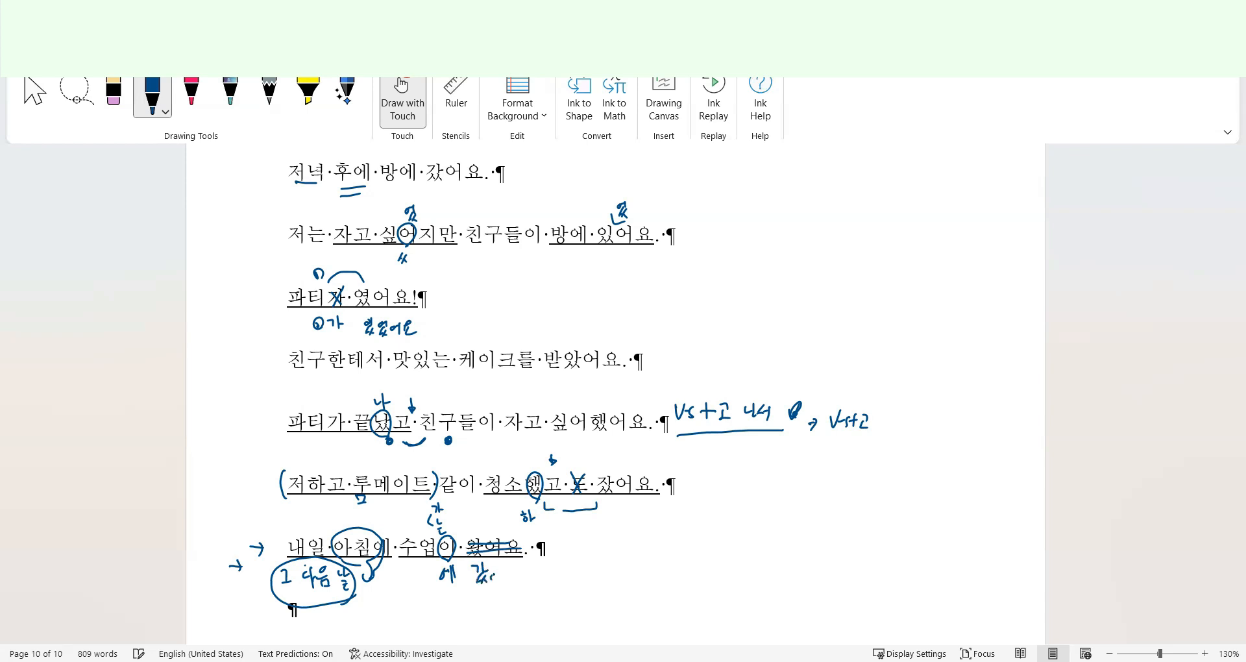
drag(476, 573, 525, 577)
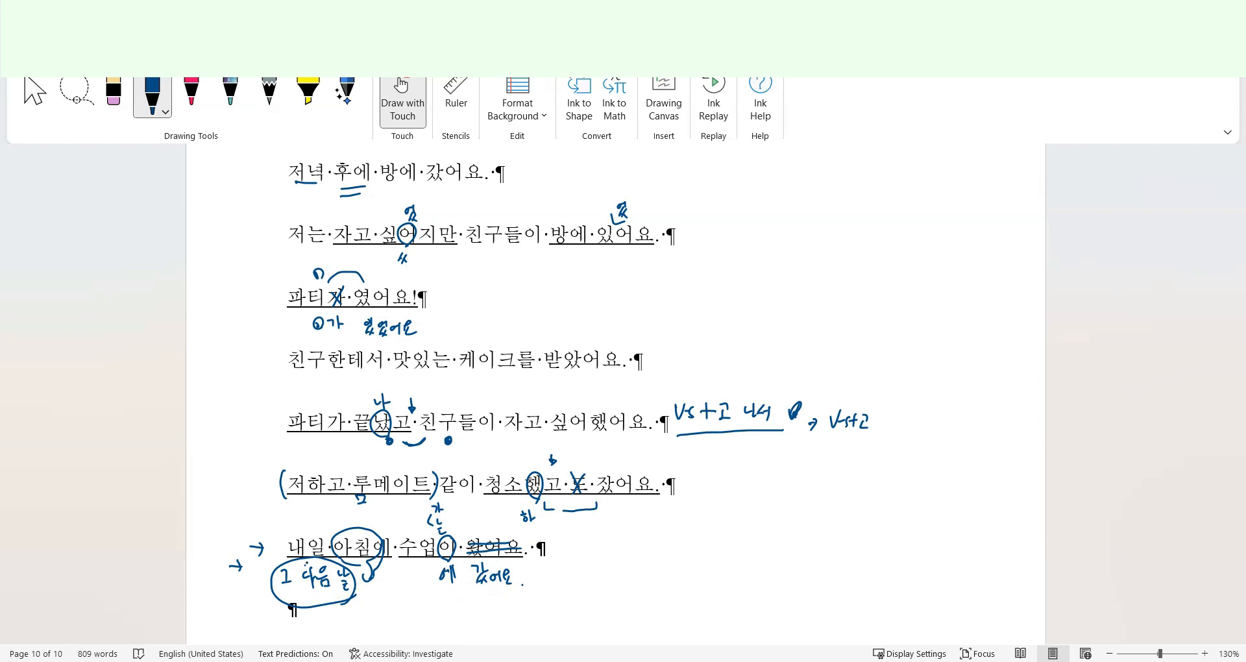
mouse_move(857, 101)
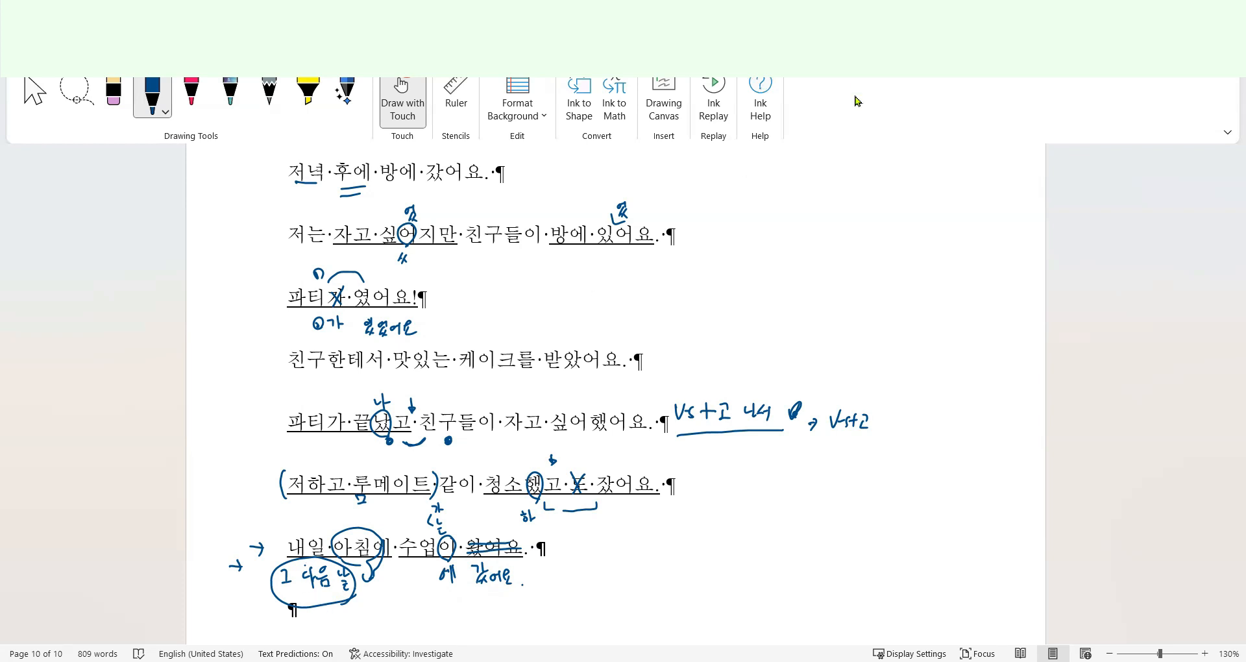